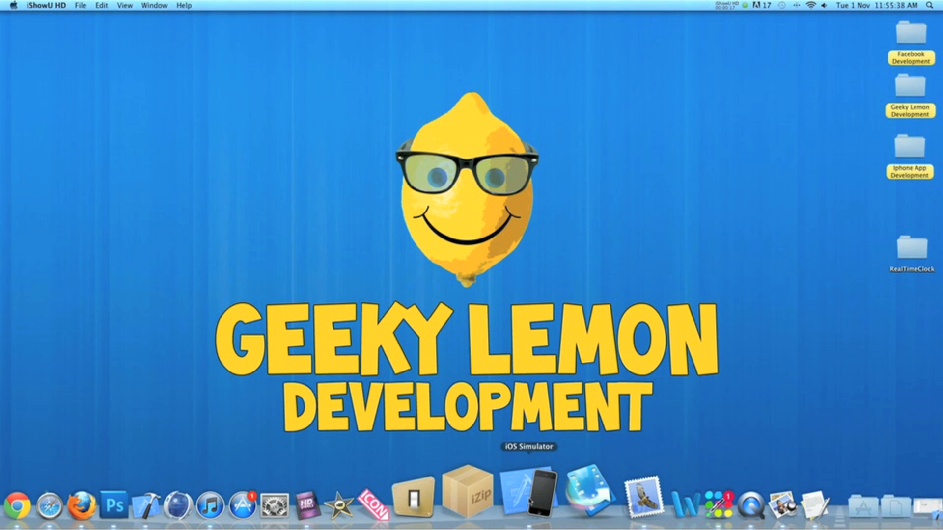
Launch the iOS Simulator to preview the finished RealTimeClock app showing the live time
left_click(531, 493)
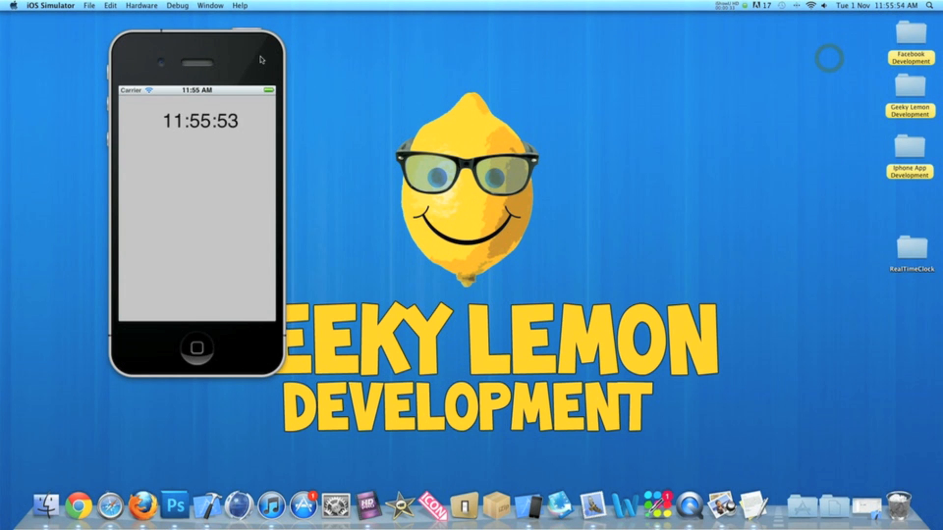
mouse_move(291, 63)
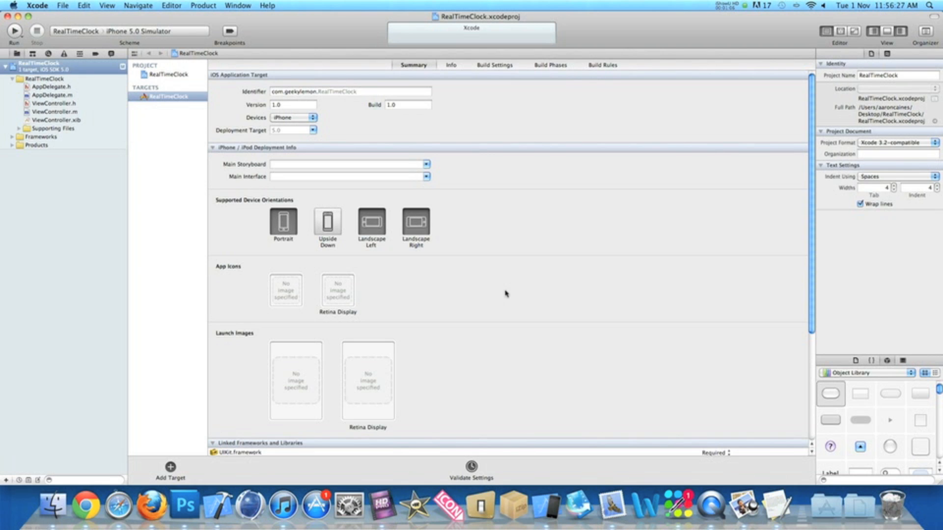
mouse_move(483, 291)
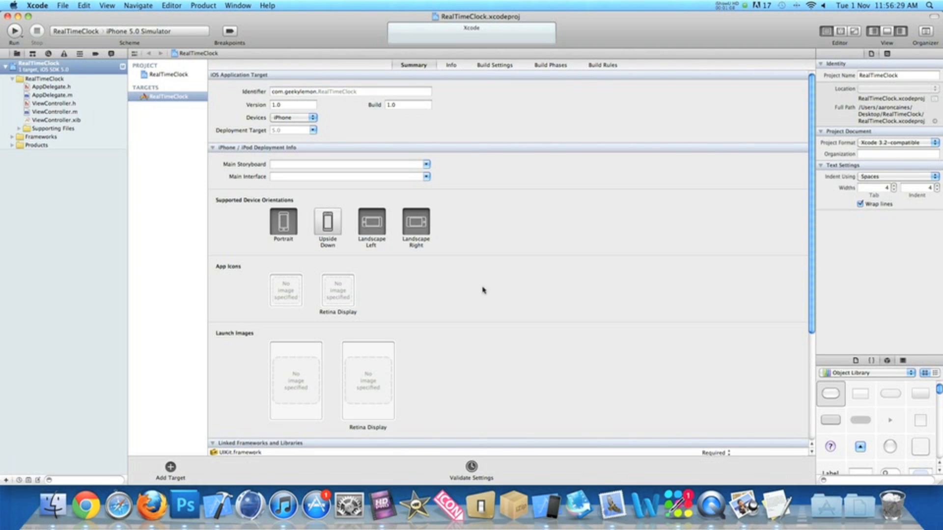
Show ViewController.h of the RealTimeClock project in the editor
left_click(54, 103)
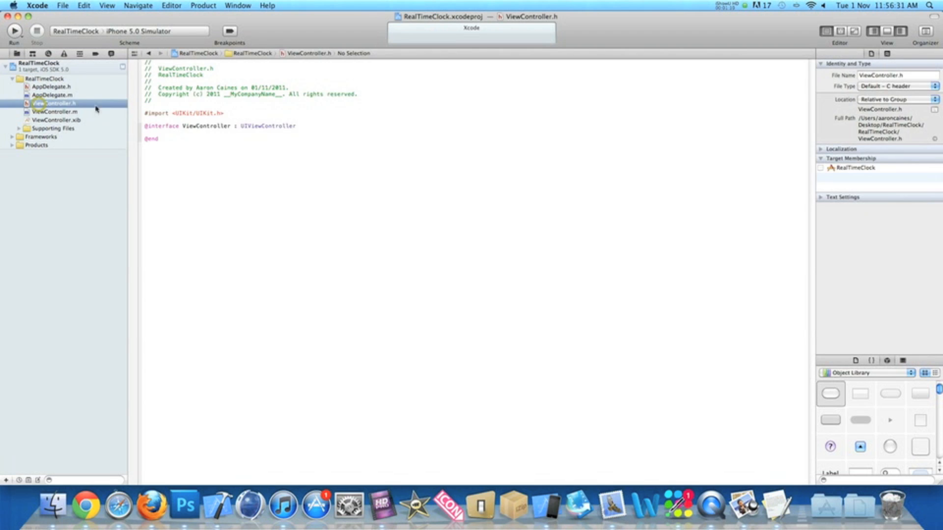
Declare IBOutlet UILabel *label; and NSTimer *timer; inside the interface braces
left_click(313, 128)
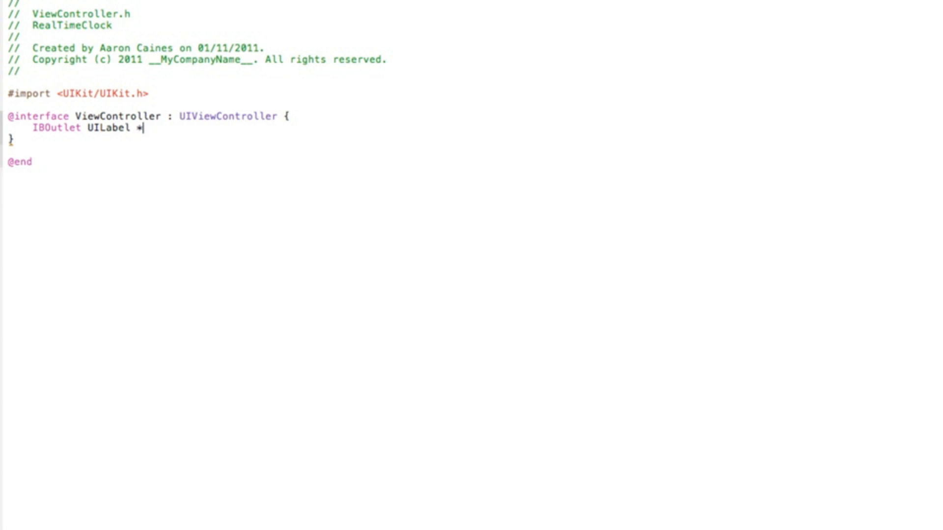
type("label")
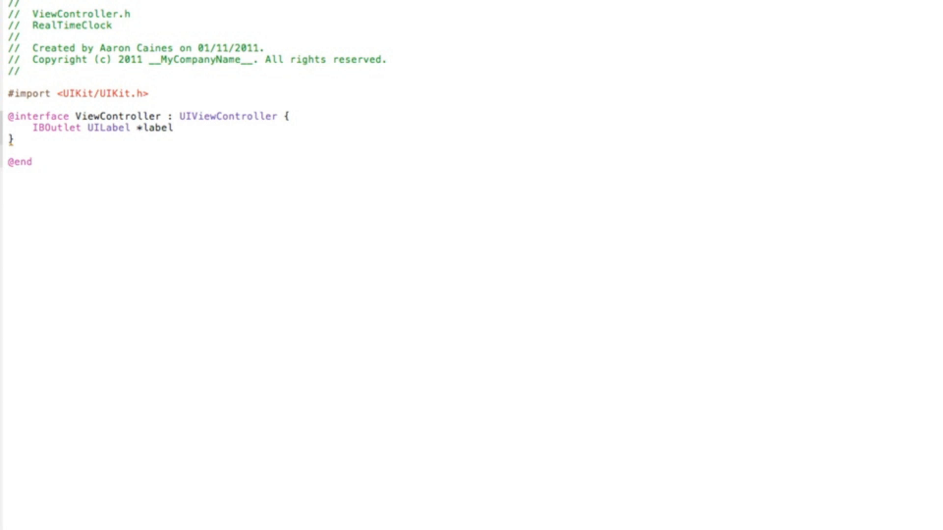
type(";")
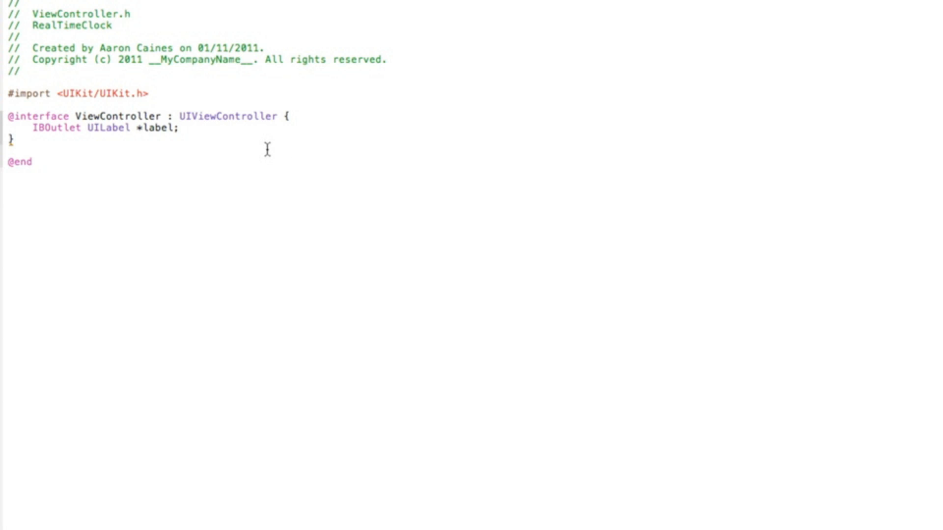
key("Return")
type("NSTimer")
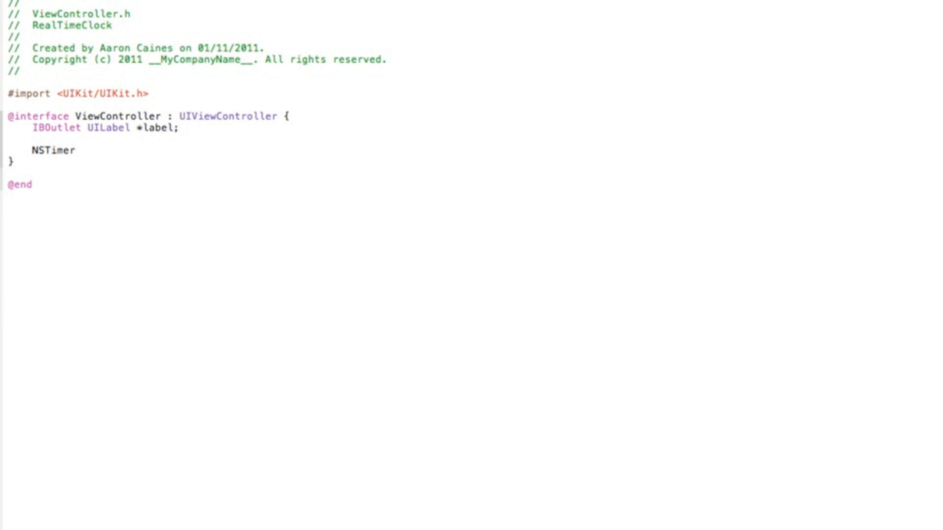
type("*timer")
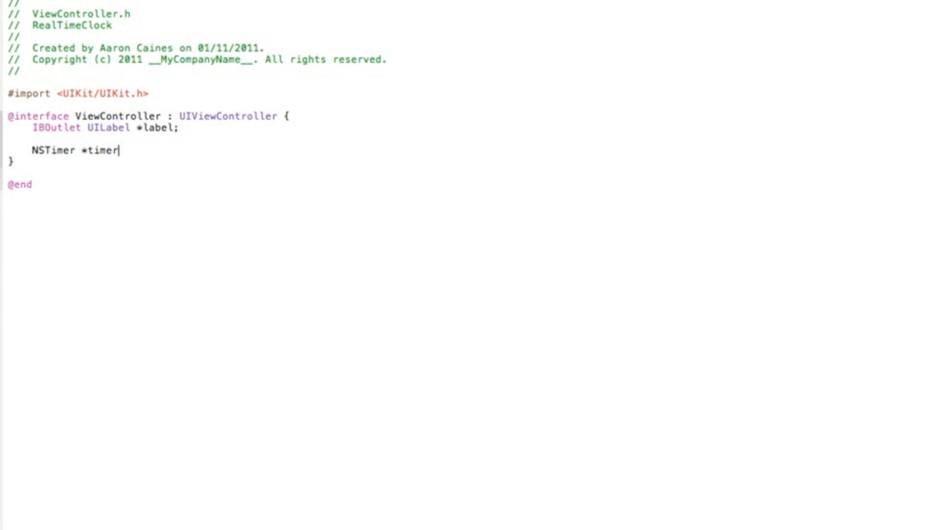
type(";")
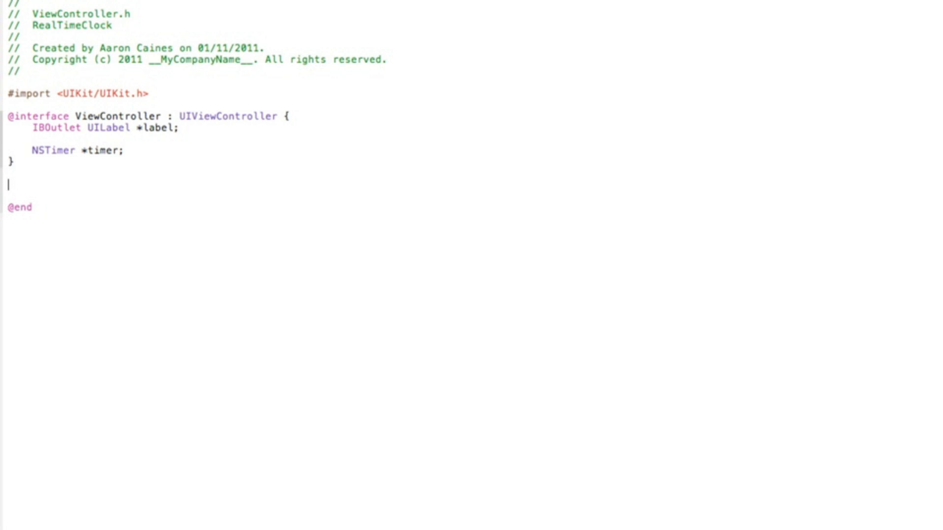
Declare the method -(void)updateTimer; below the interface braces
type("-(")
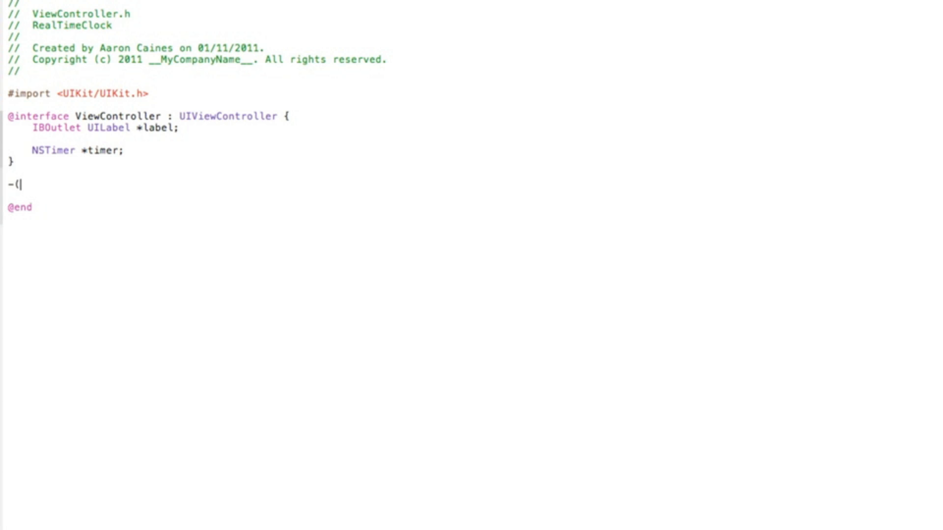
type("void")
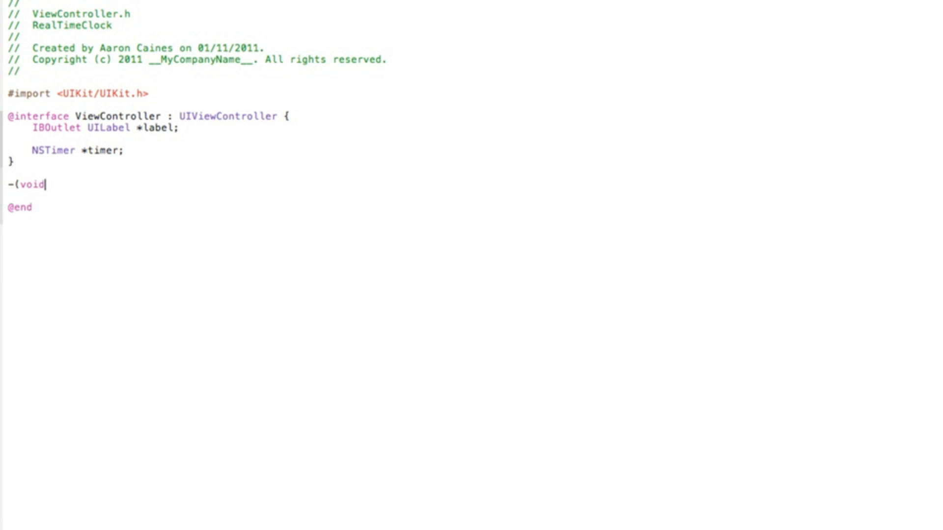
type(")")
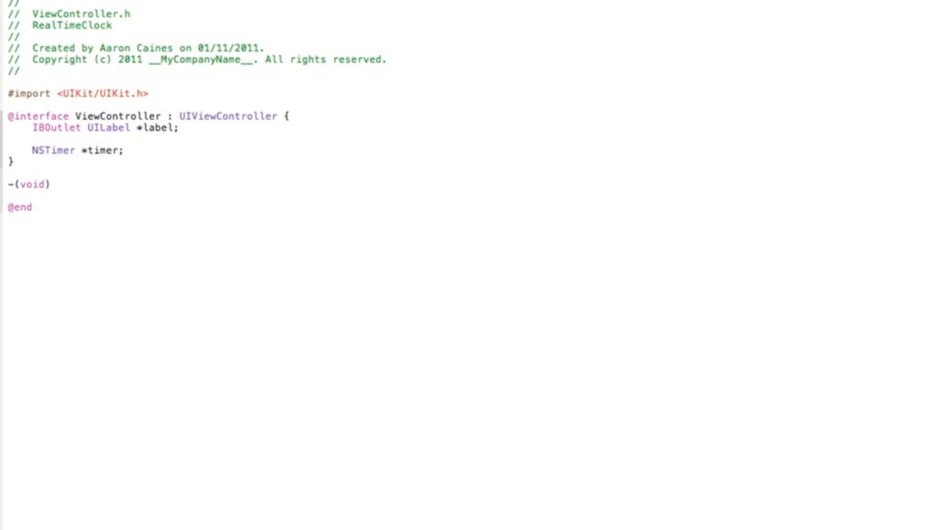
type("up")
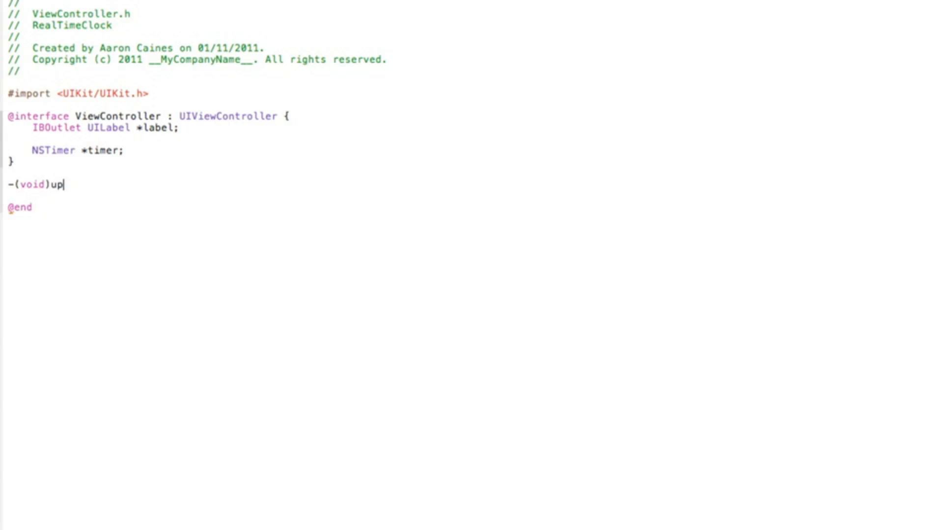
type("date")
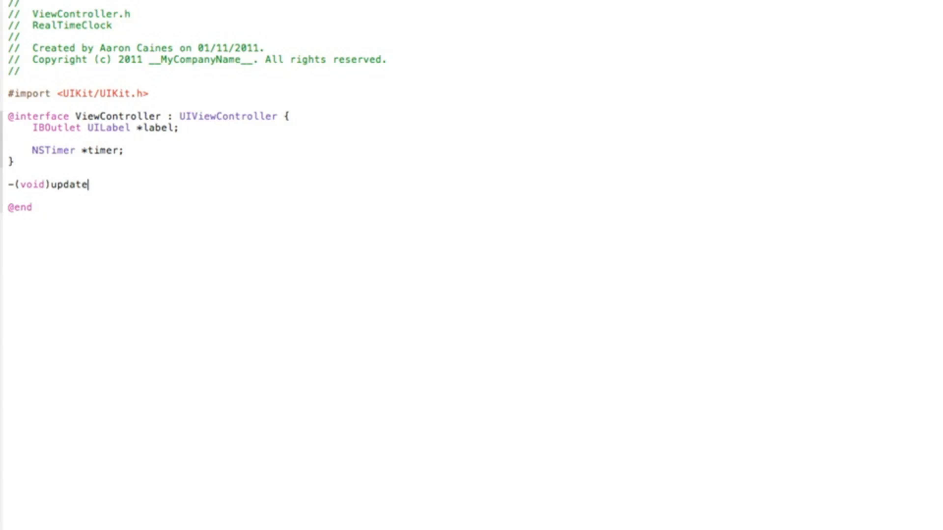
type("Timer")
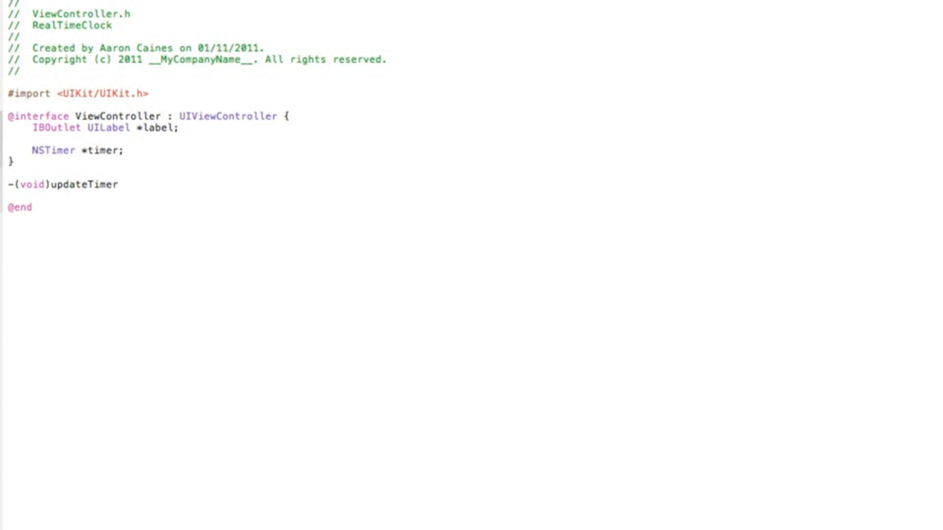
type(";")
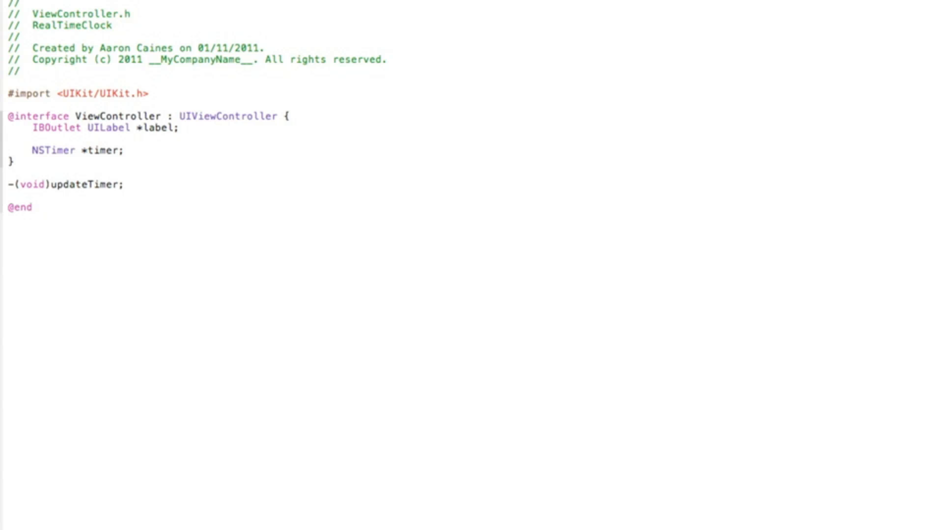
left_click(124, 184)
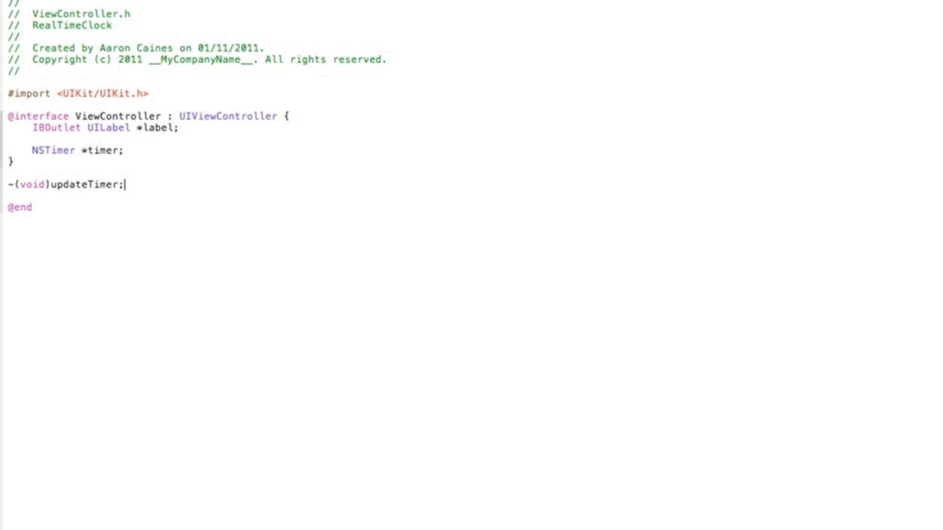
mouse_move(235, 164)
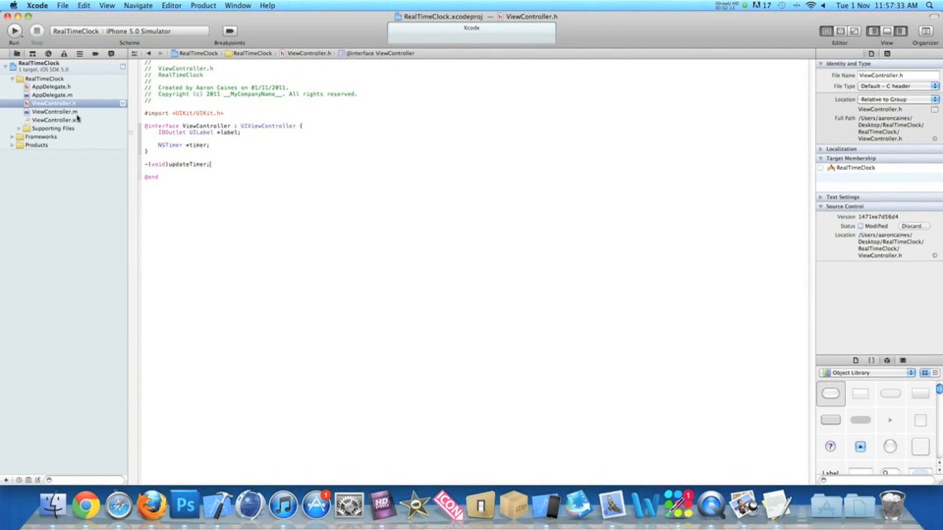
Add an empty -(void)updateTimer method in ViewController.m
left_click(54, 111)
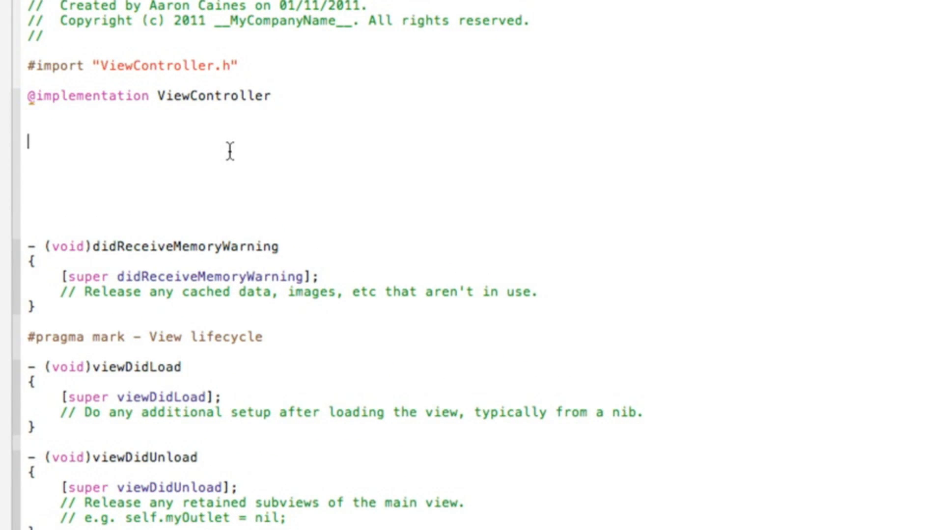
type("-(vo")
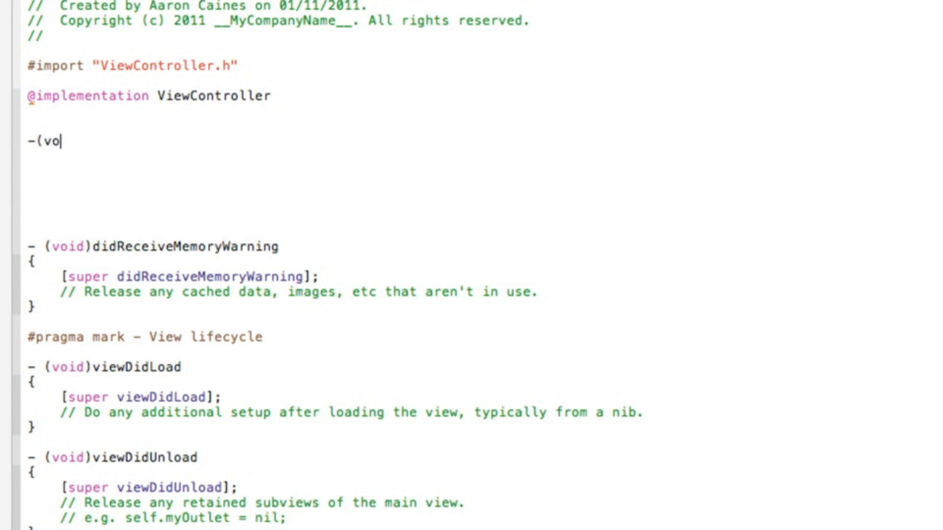
type("i)u")
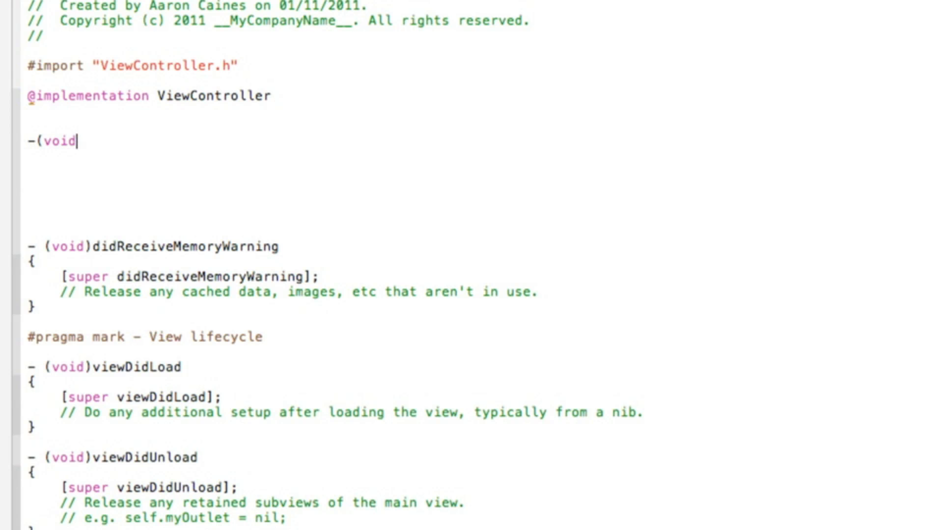
type(")updateTimer {")
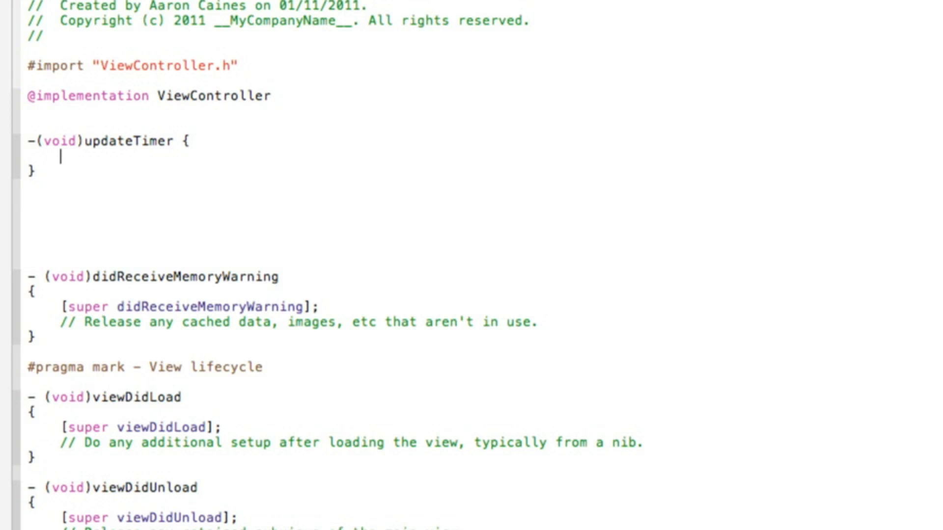
Write NSDateFormatter *formatter = [[NSDateFormatter alloc] init]; as the method's first statement
type("NSTimer")
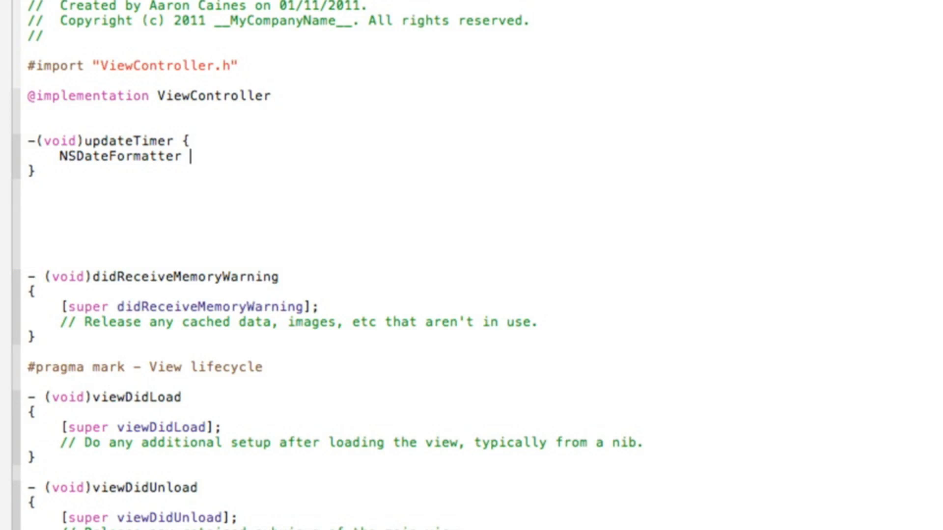
type("*f")
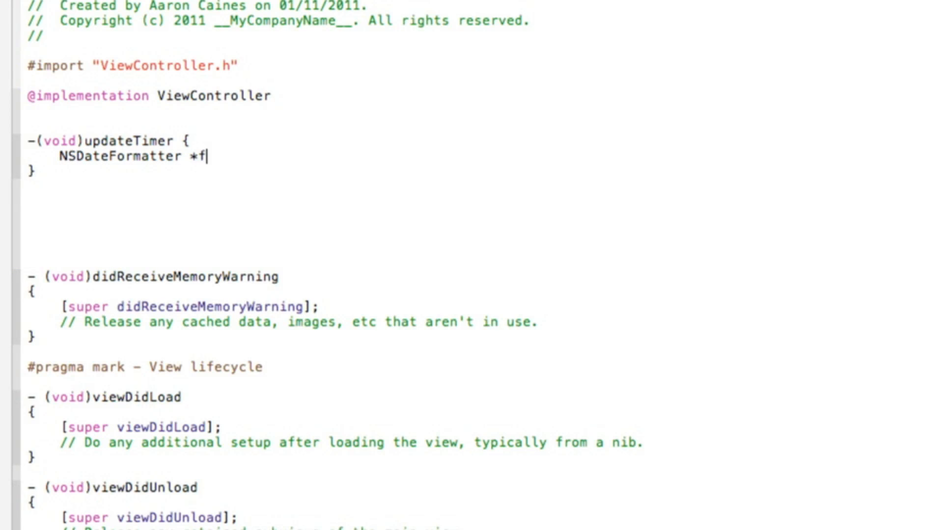
type("or")
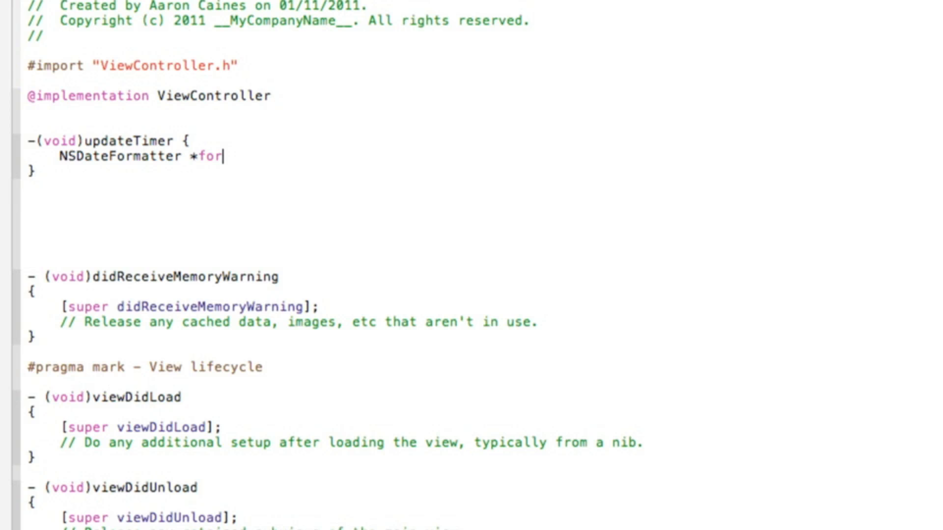
type("matter =")
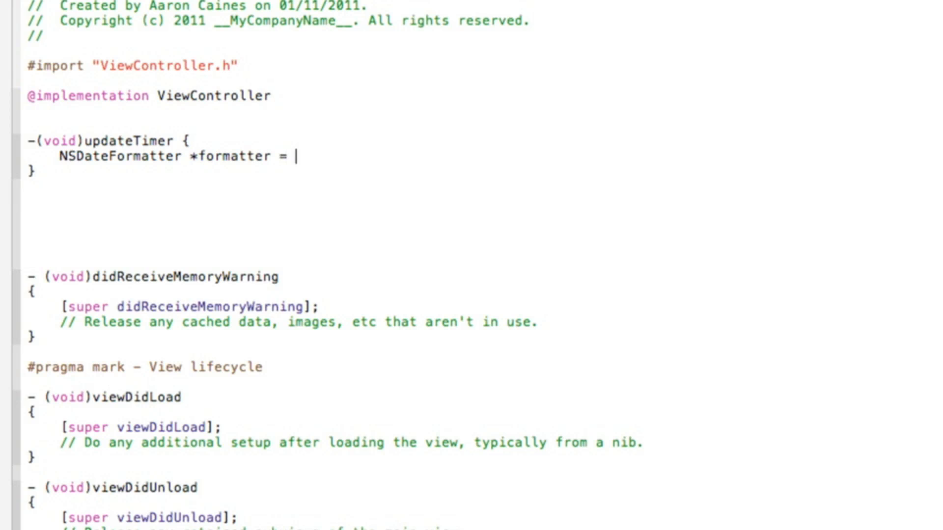
type("[[")
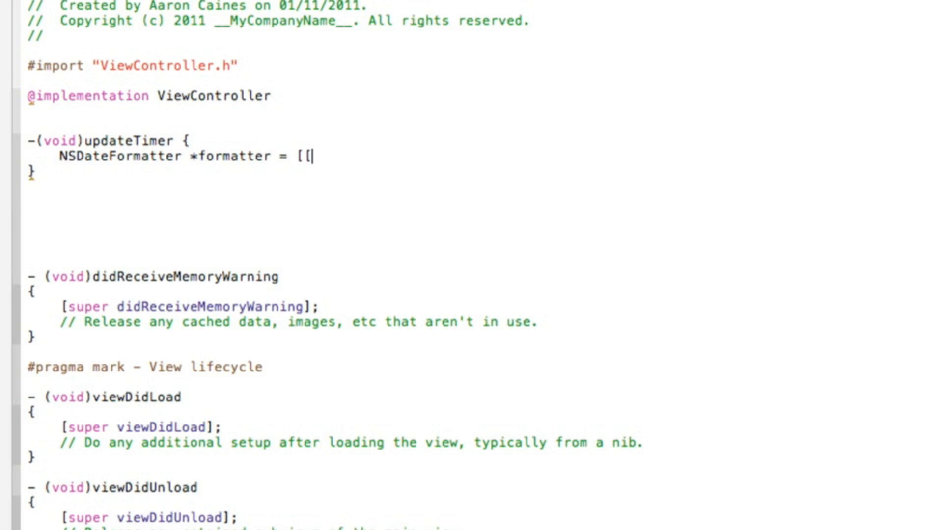
type("NSDateFormatter alloc")
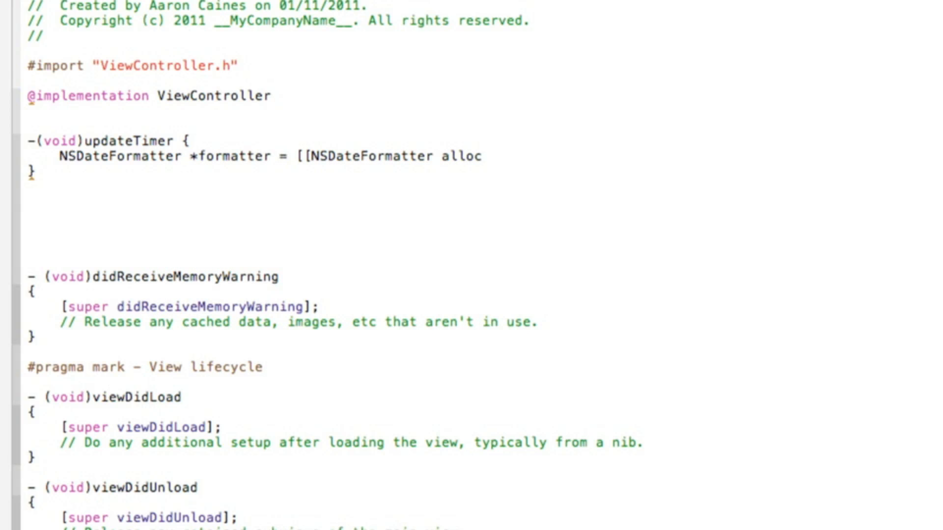
type("] i")
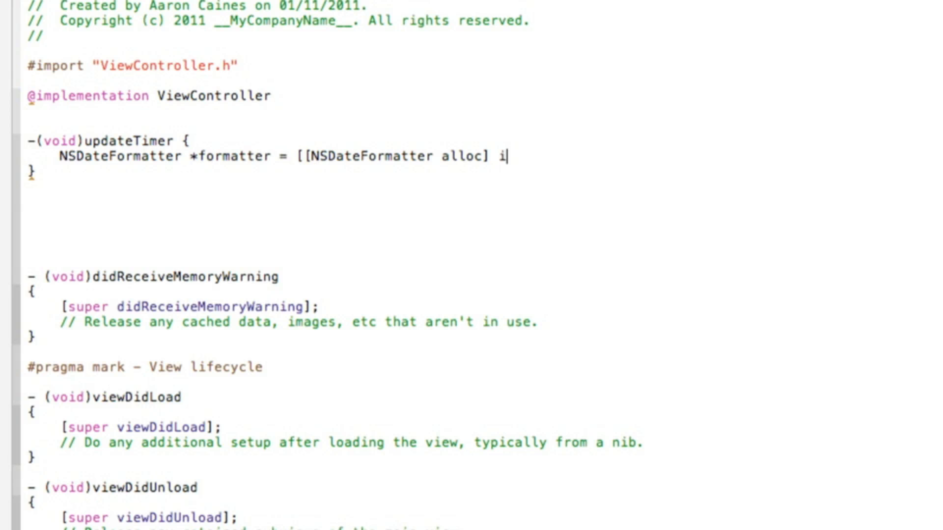
type("nit")
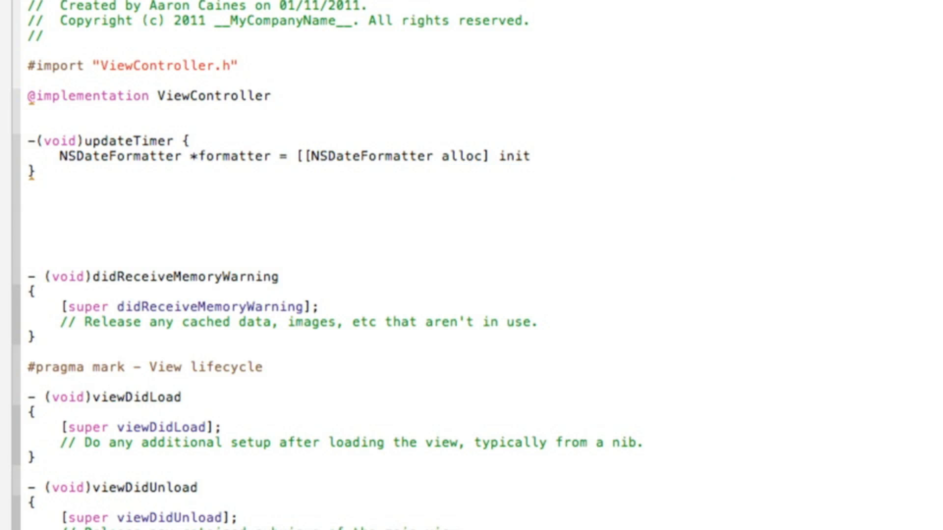
type("]")
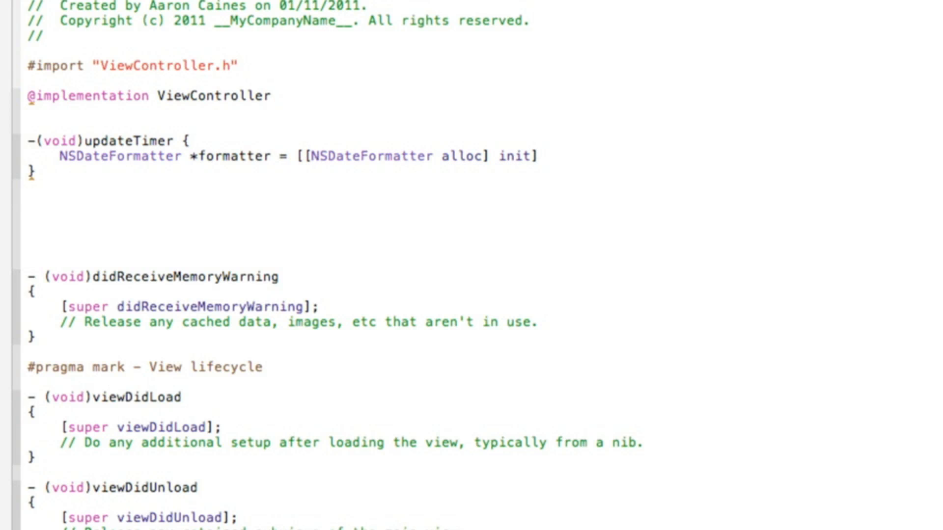
type(";")
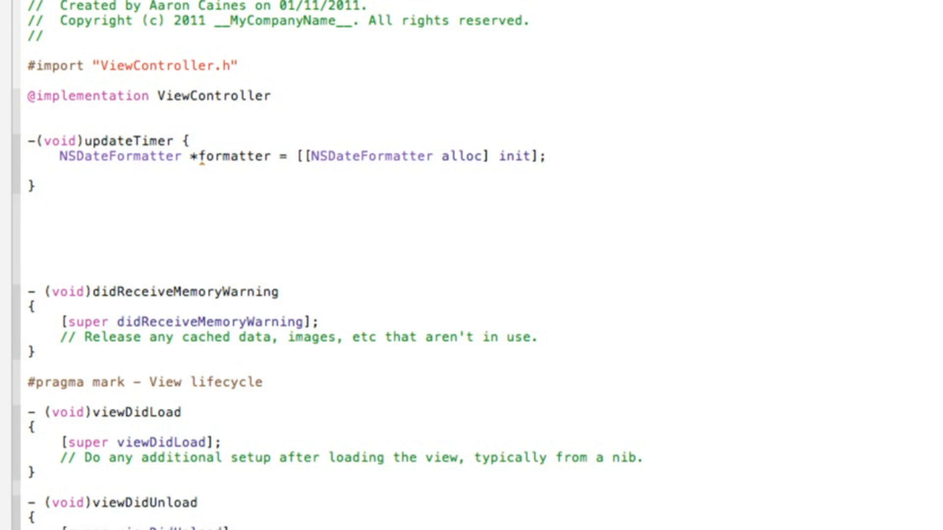
Add [formatter setDateFormat:@"hh:mm:ss"]; to updateTimer
type("[formatter")
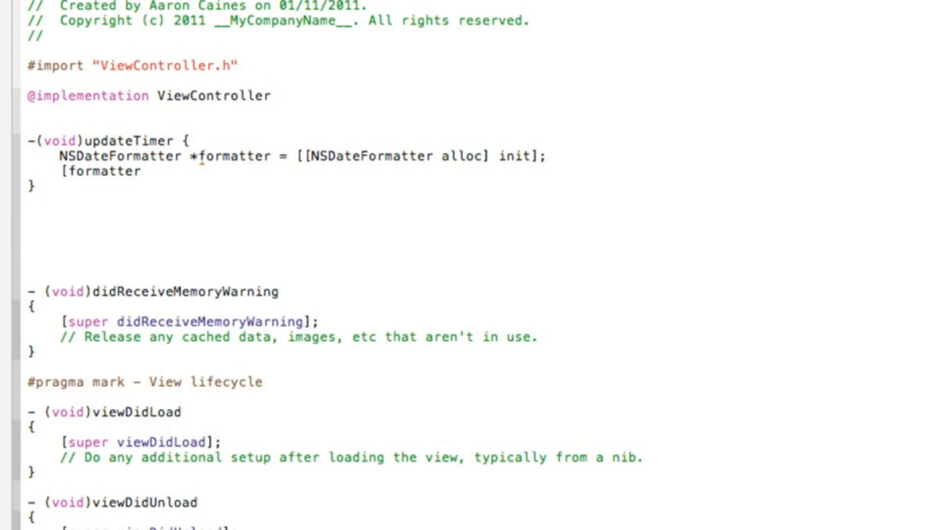
type("set")
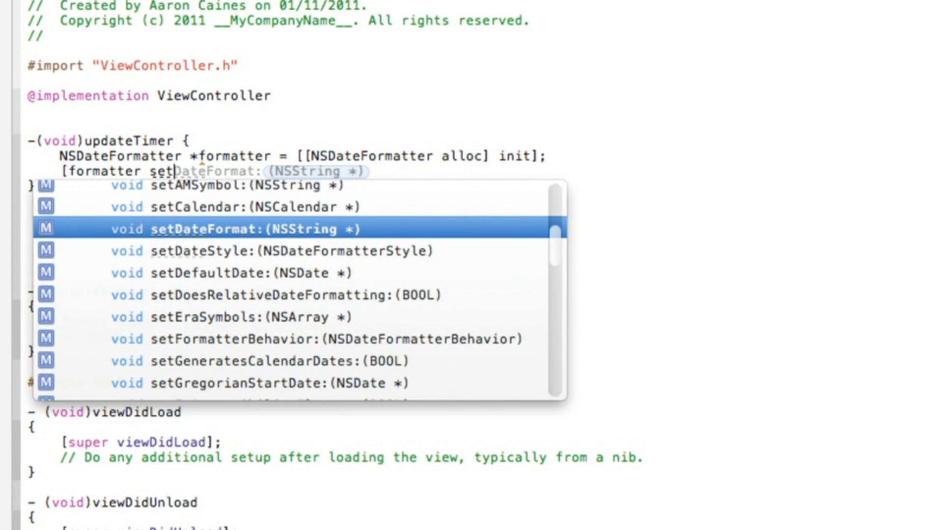
left_click(231, 229)
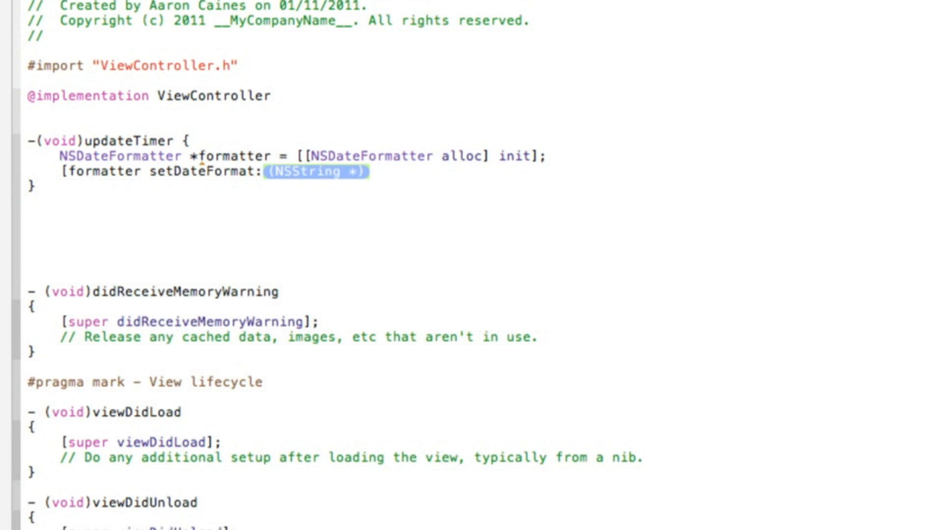
type("@\"\"")
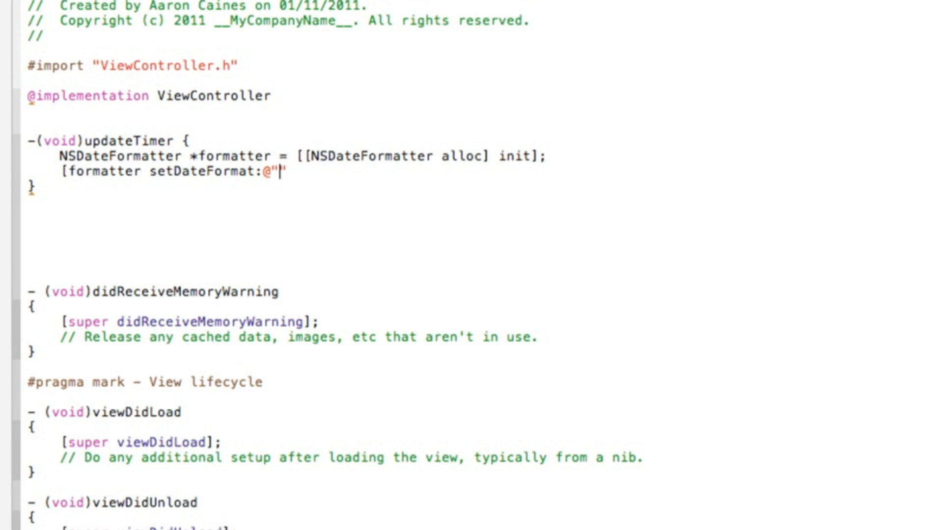
type("hh")
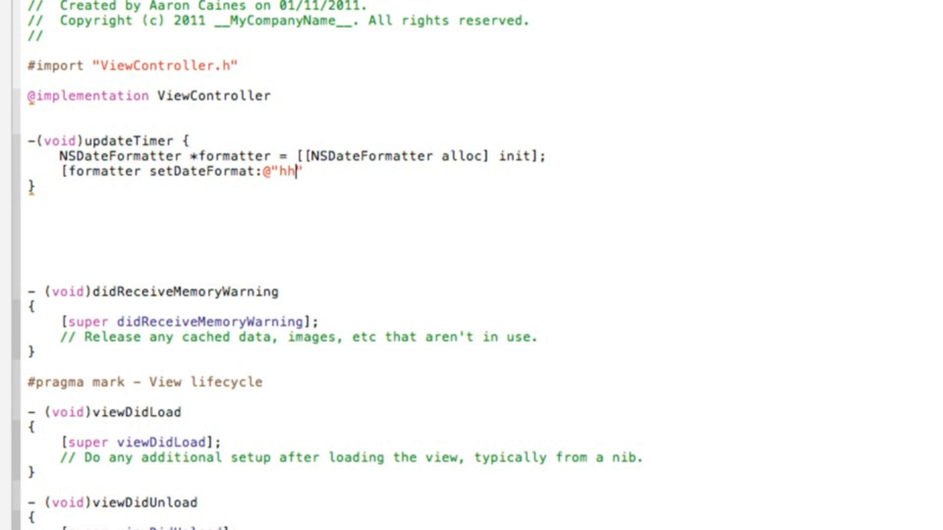
type(":")
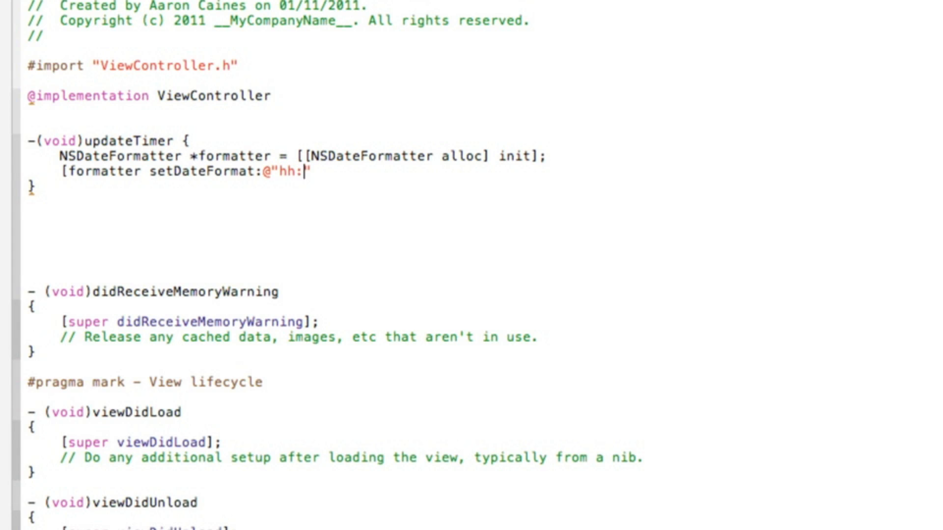
type("mm")
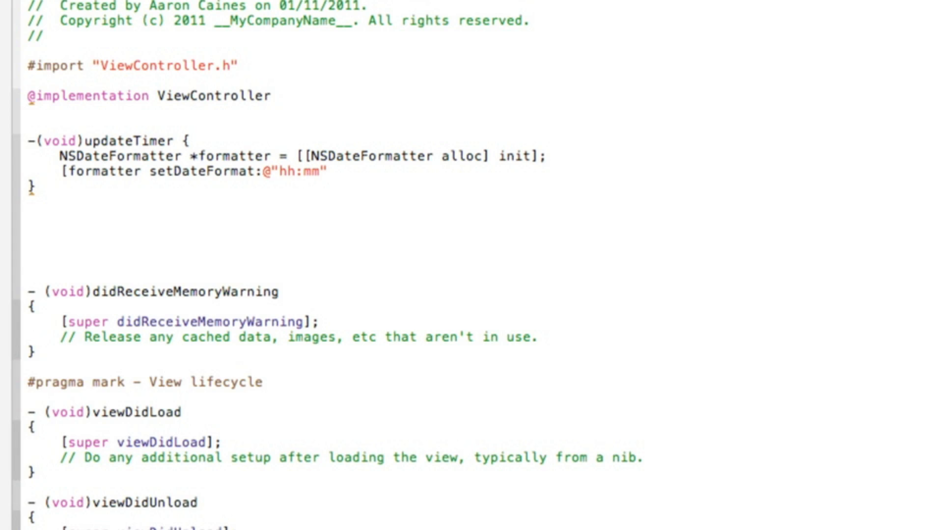
type(":\"")
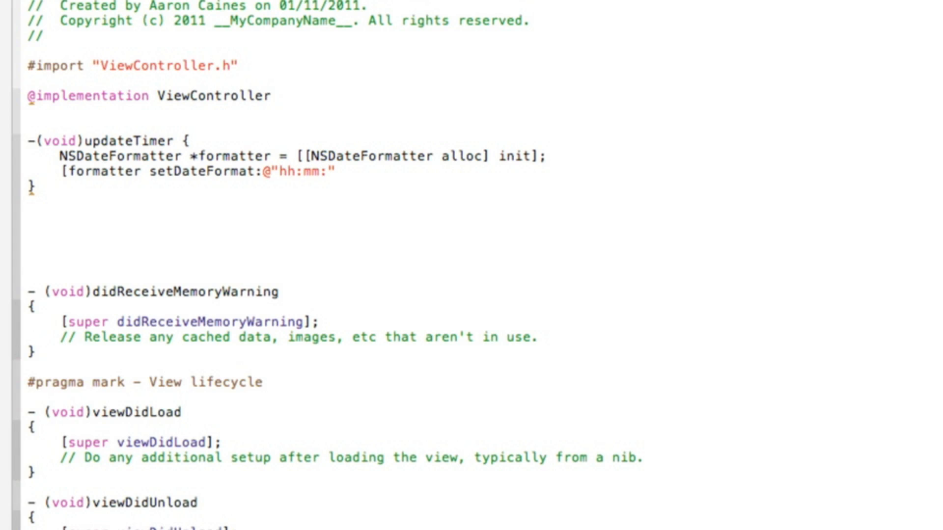
type("s")
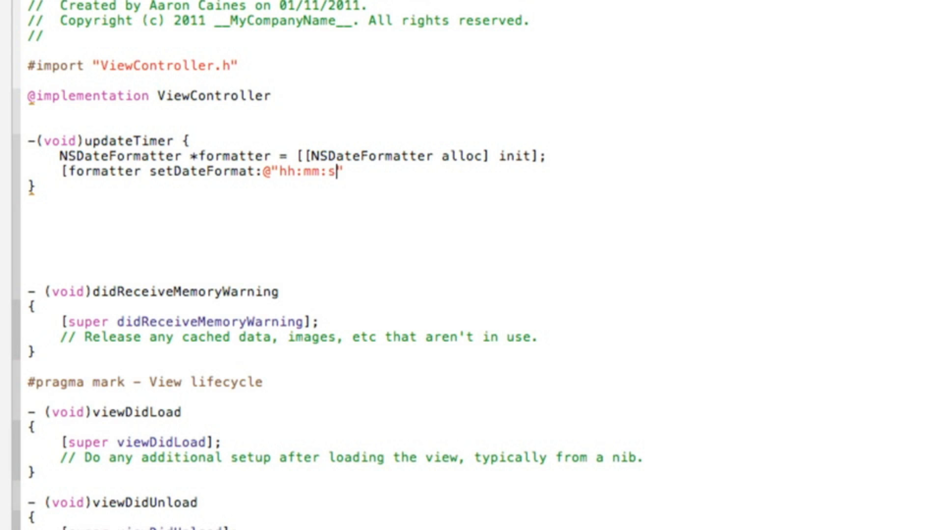
type("s")
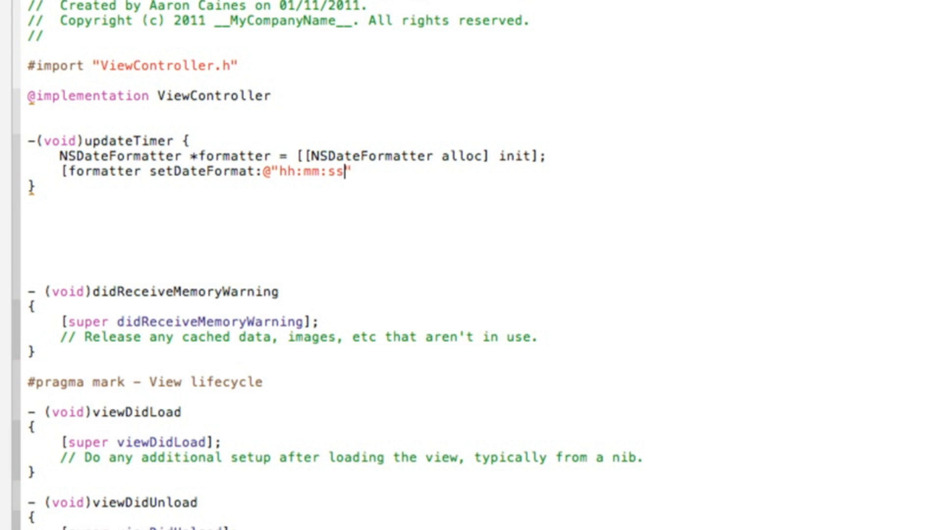
type("\"")
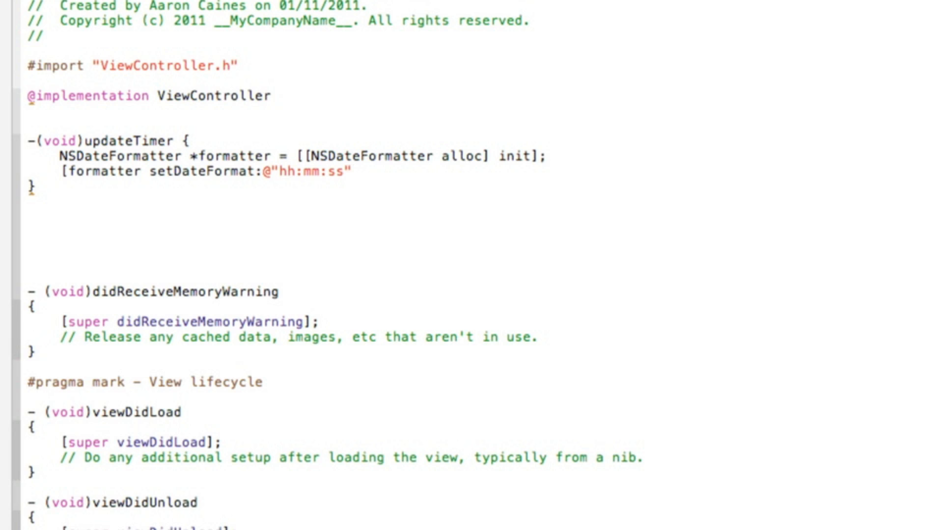
type("];")
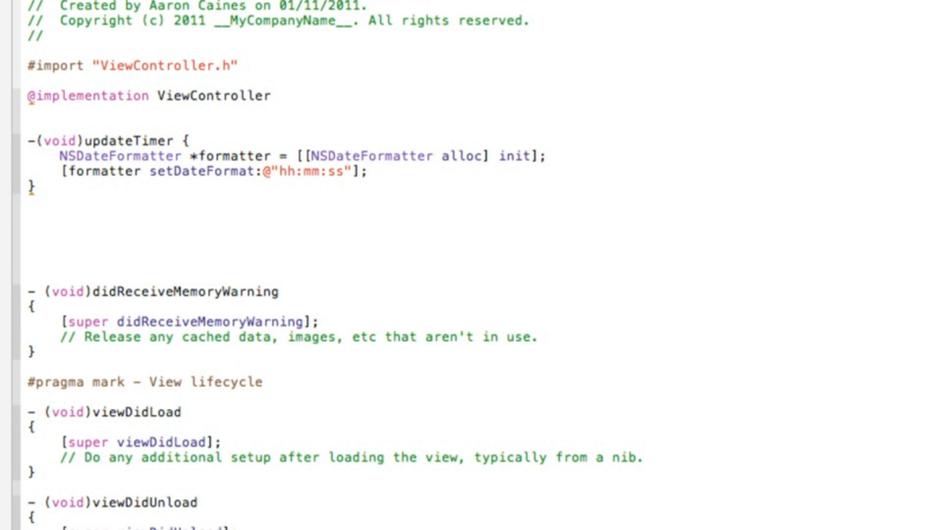
key("Return")
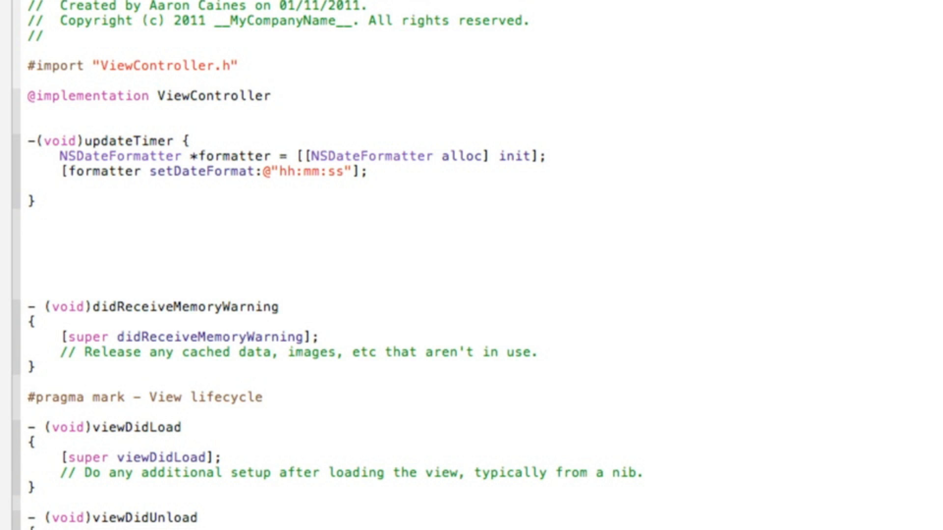
Add label.text = [formatter stringFromDate:[NSDate date]]; to show the current time
type("label")
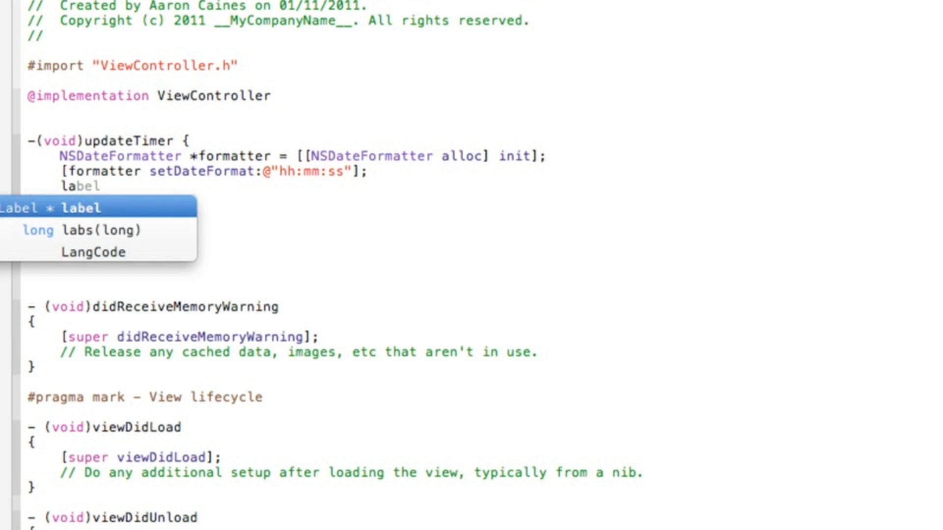
type(".te")
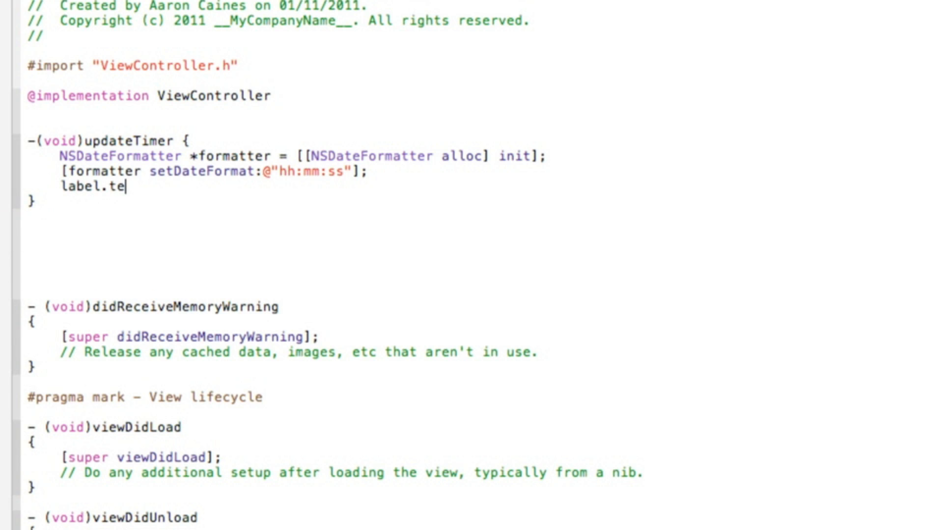
type("xt = [")
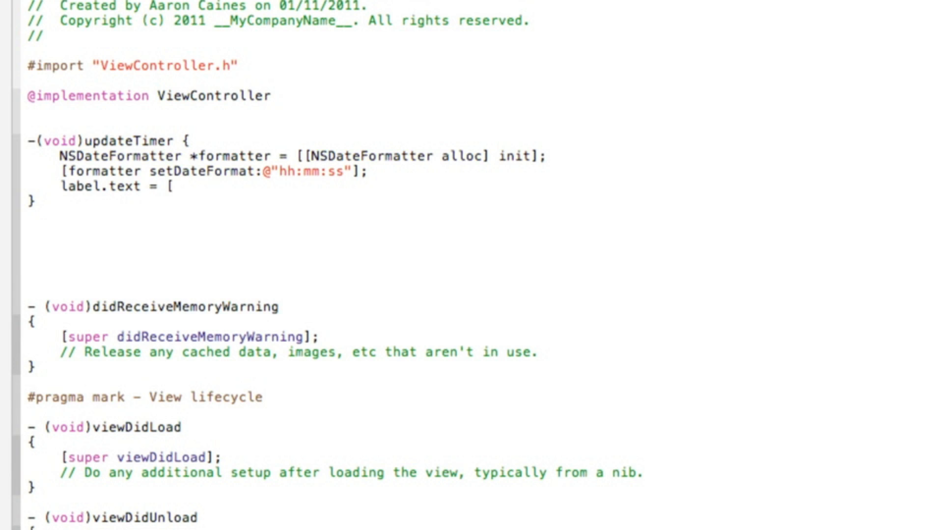
type("formatter stringFromDate:[NSDat")
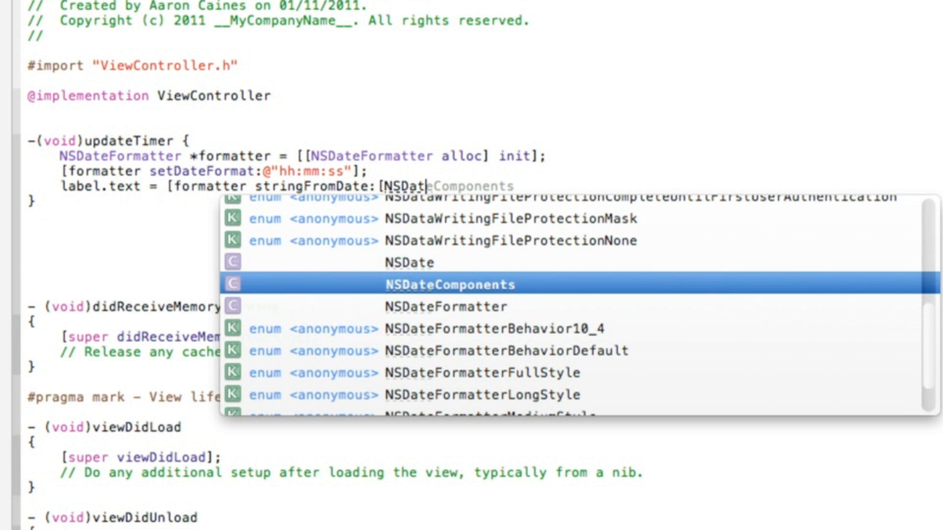
key("Escape")
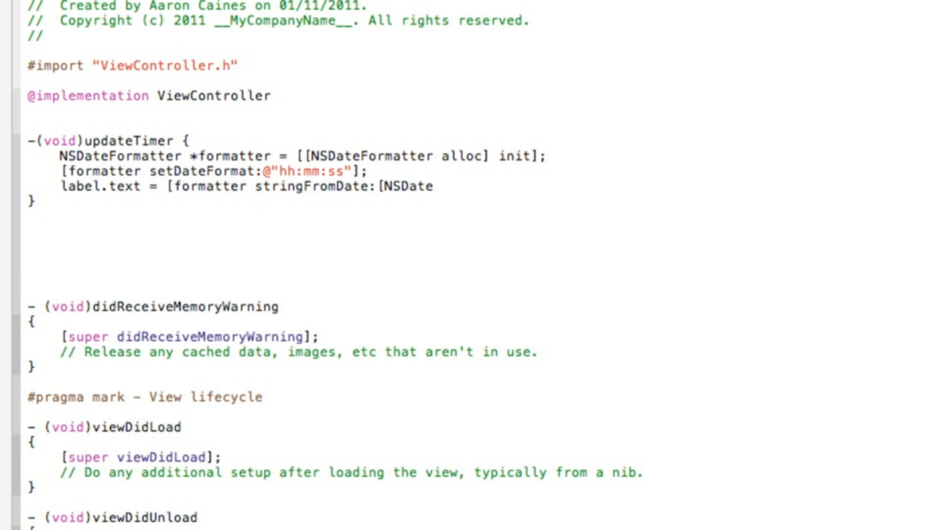
type("date")
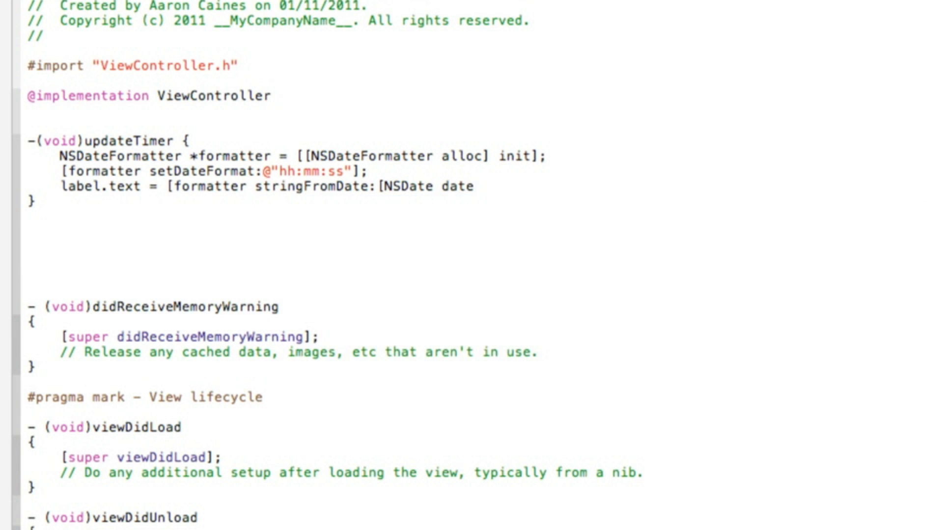
type("]")
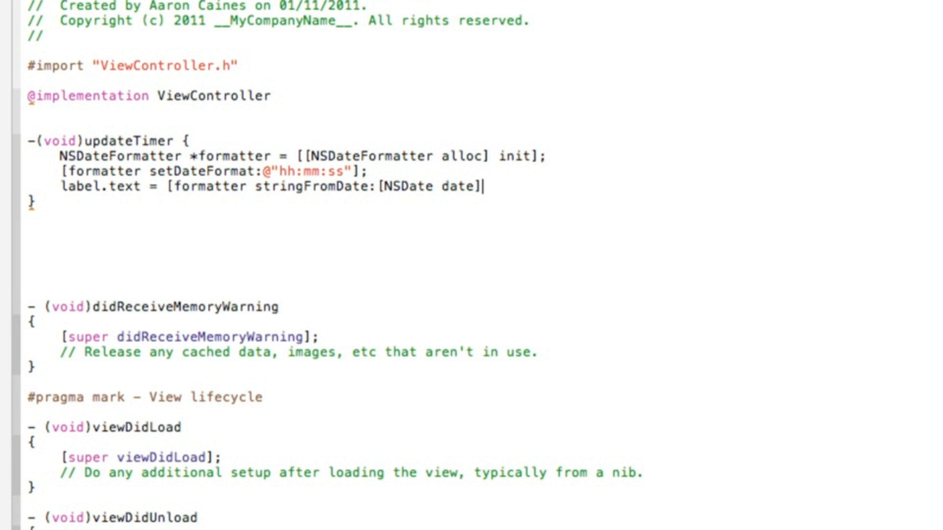
type("]")
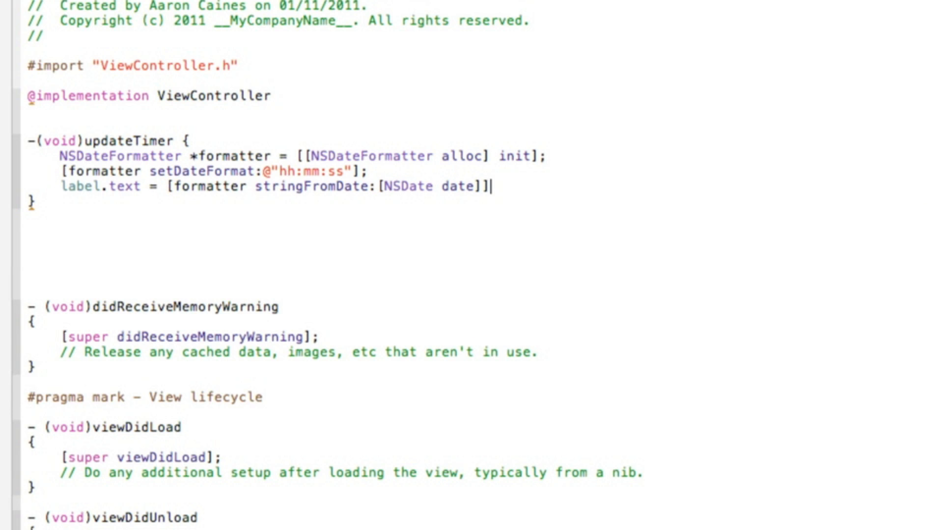
type(";")
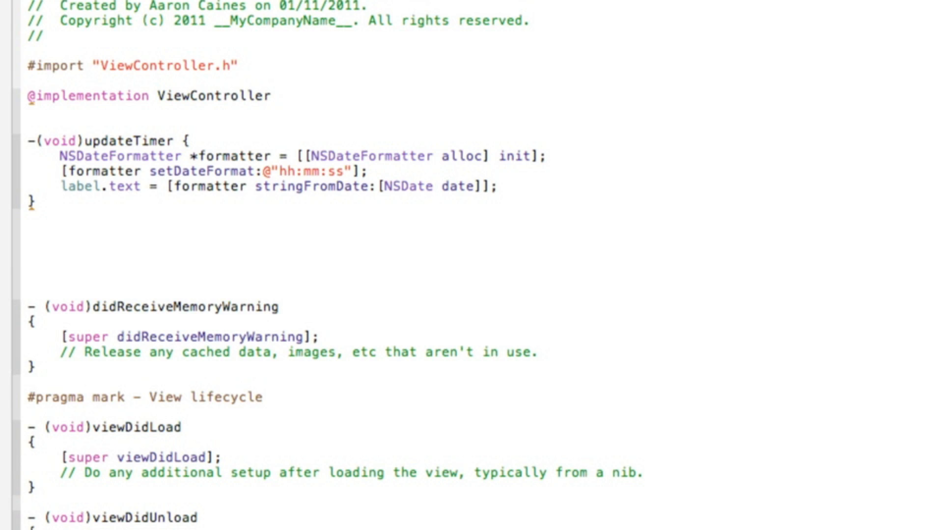
left_click(498, 186)
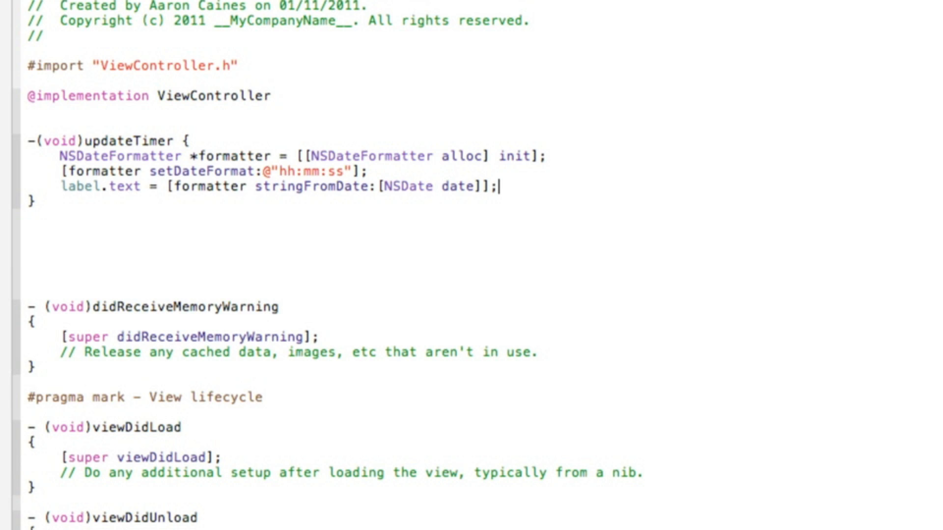
mouse_move(229, 202)
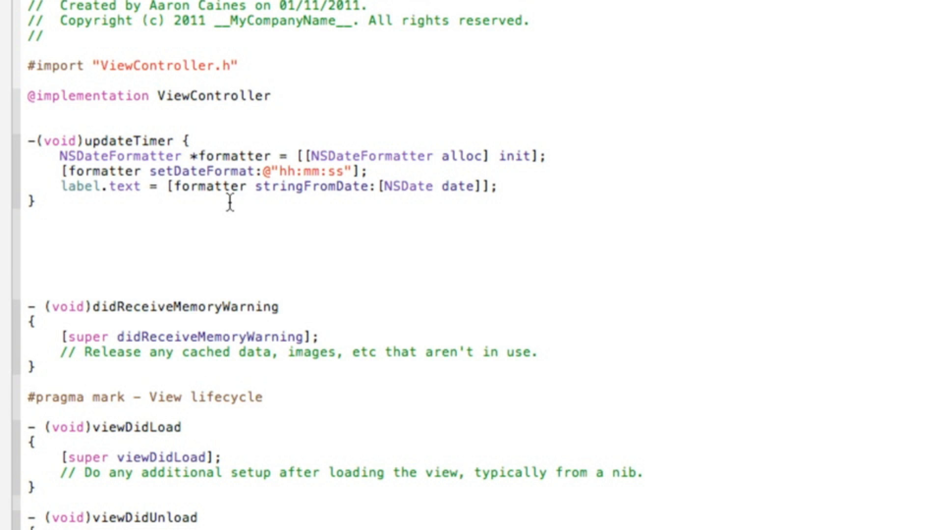
In viewDidLoad start timer = [NSTimer scheduledTimerWithTimeInterval:0.5 target:self ... with placeholders remaining
scroll("down", 3)
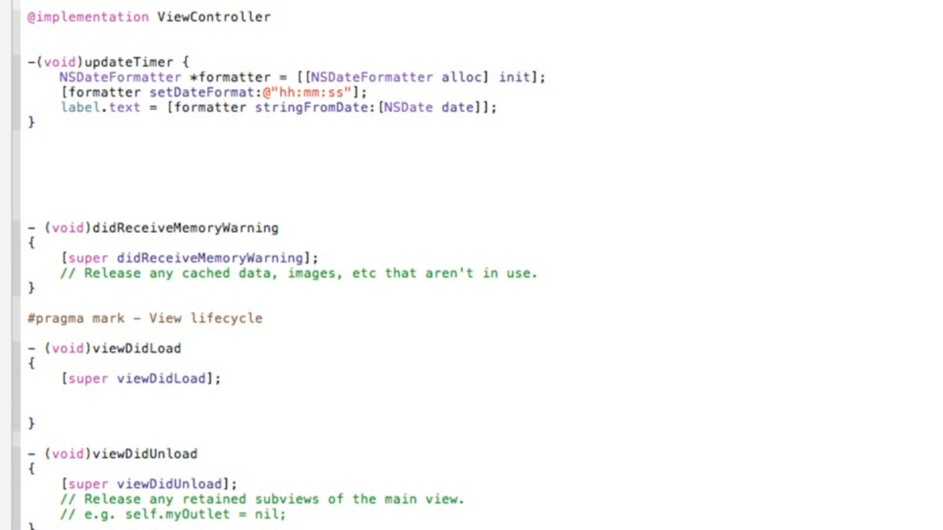
left_click(60, 408)
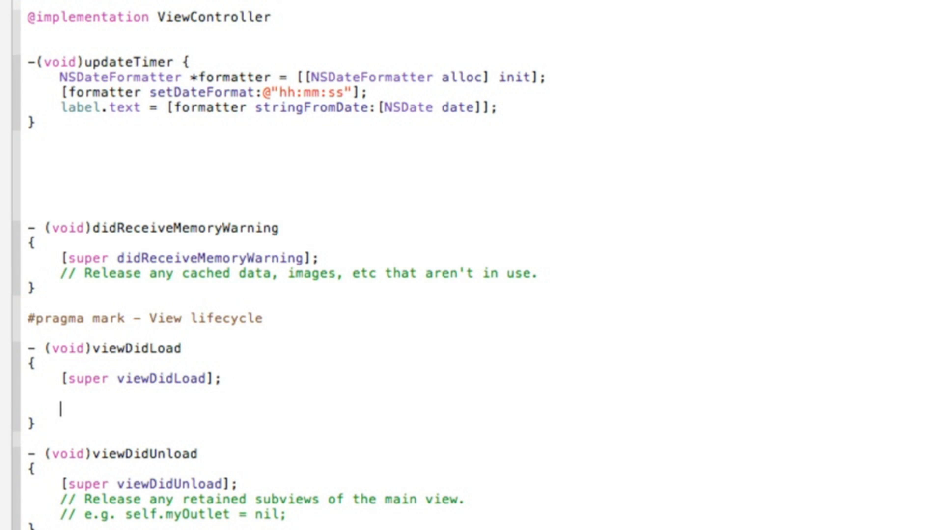
type("timer")
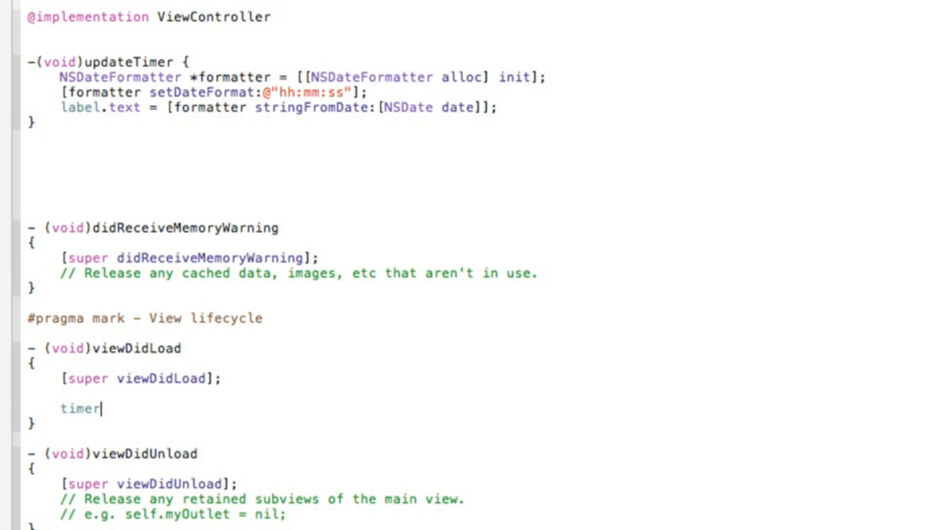
type("= [NS")
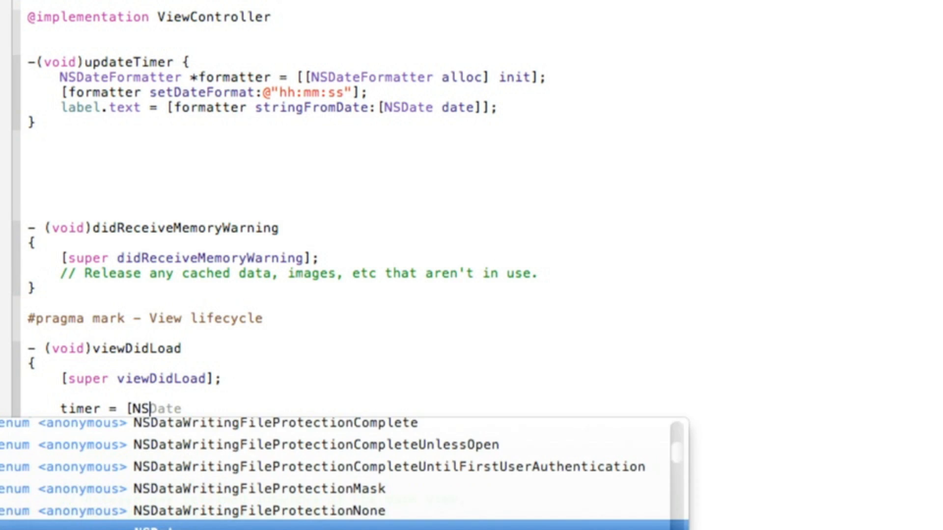
type("T")
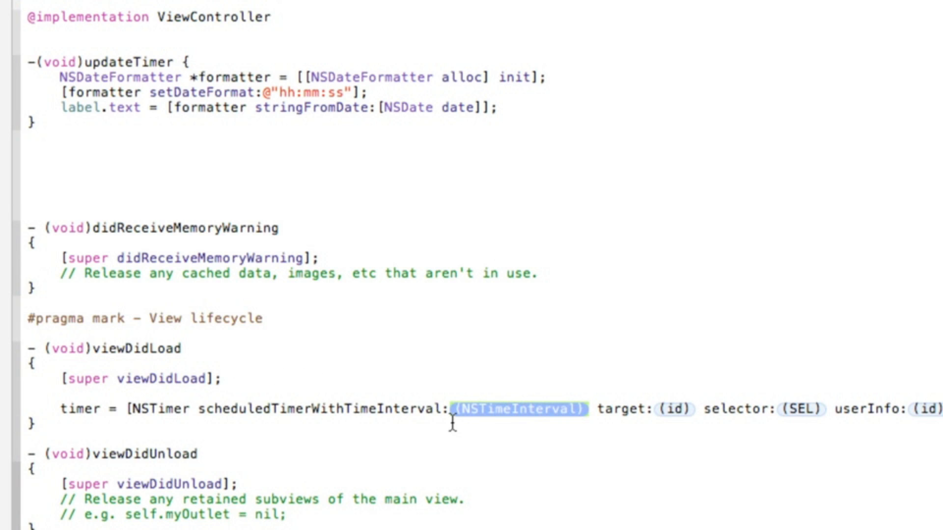
mouse_move(492, 422)
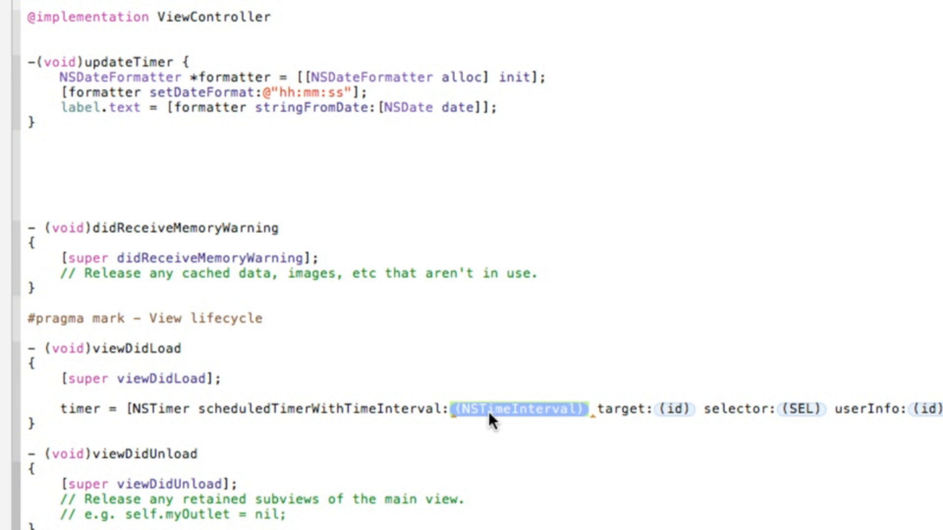
type("0.5")
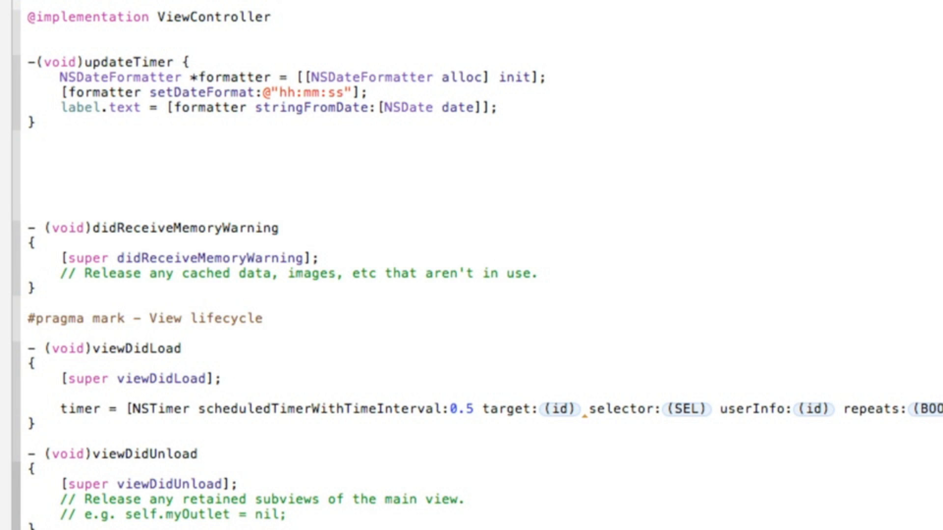
left_click(475, 408)
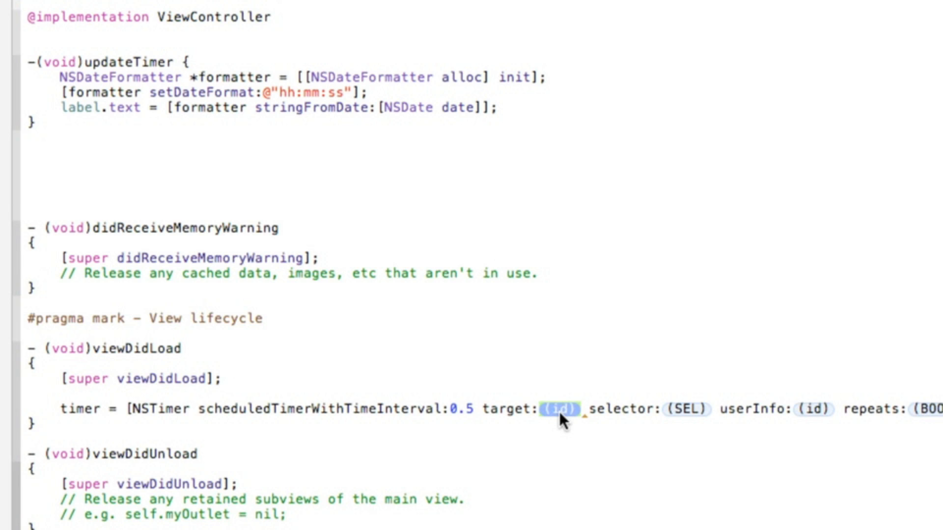
type("self")
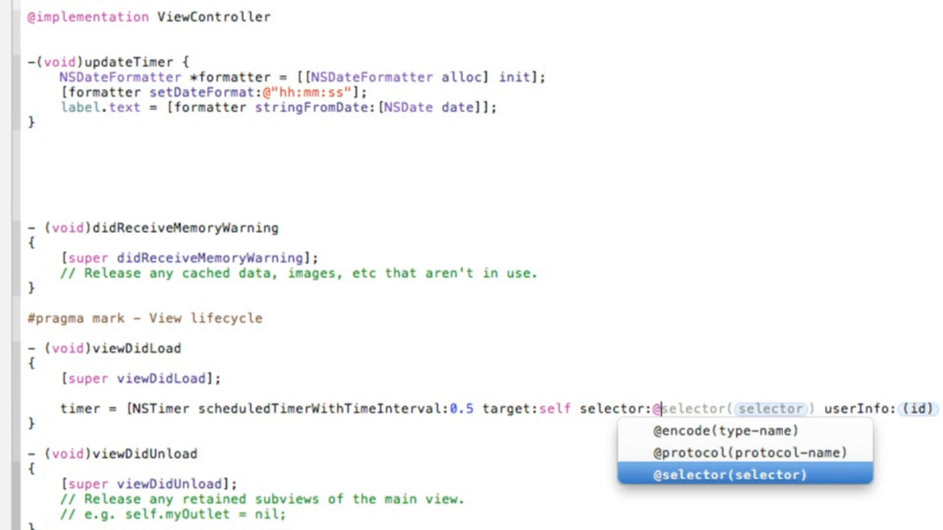
left_click(744, 474)
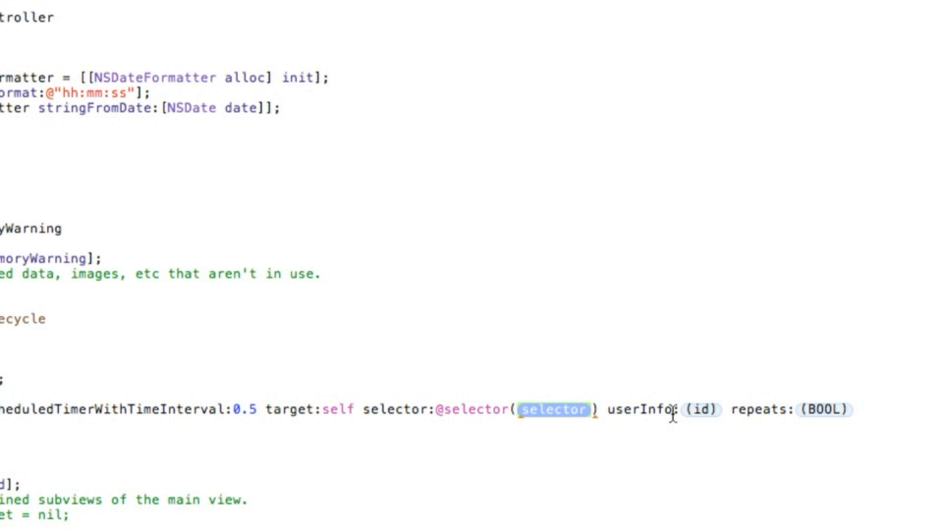
type("updateTimer")
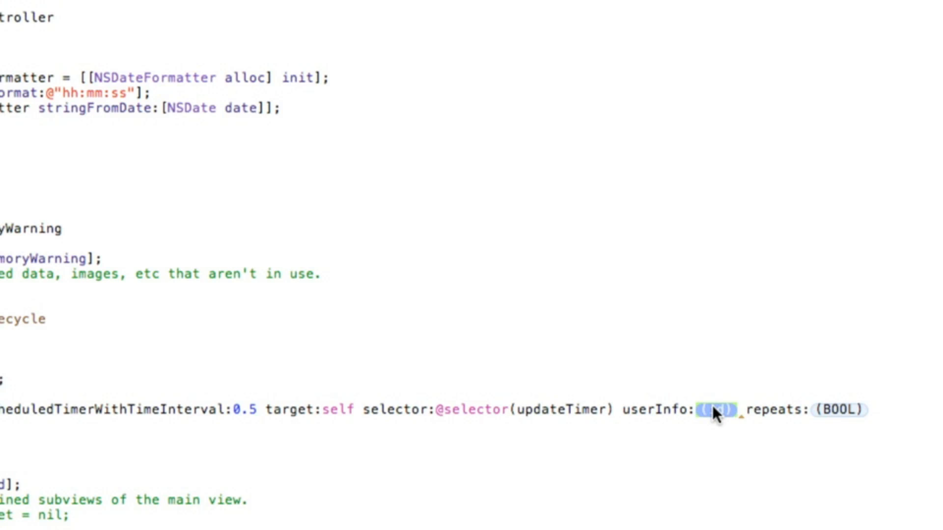
type("nil")
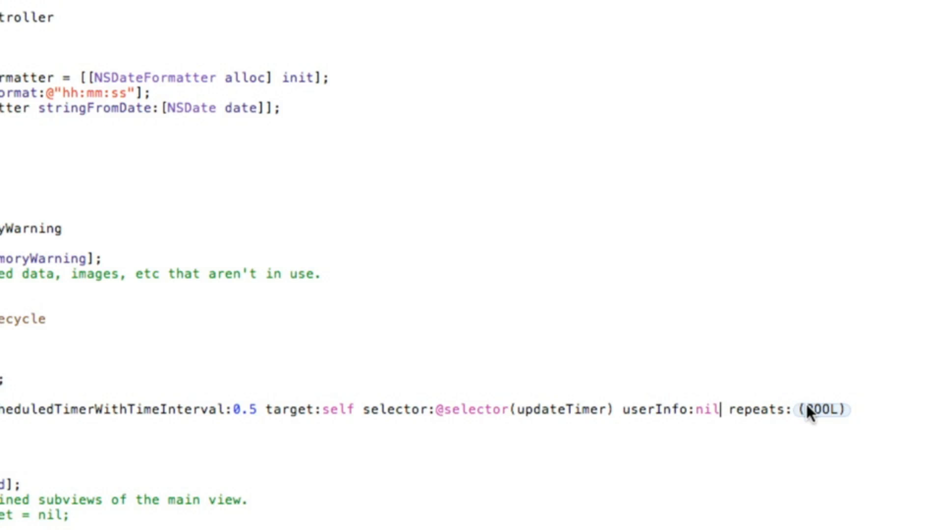
double_click(821, 411)
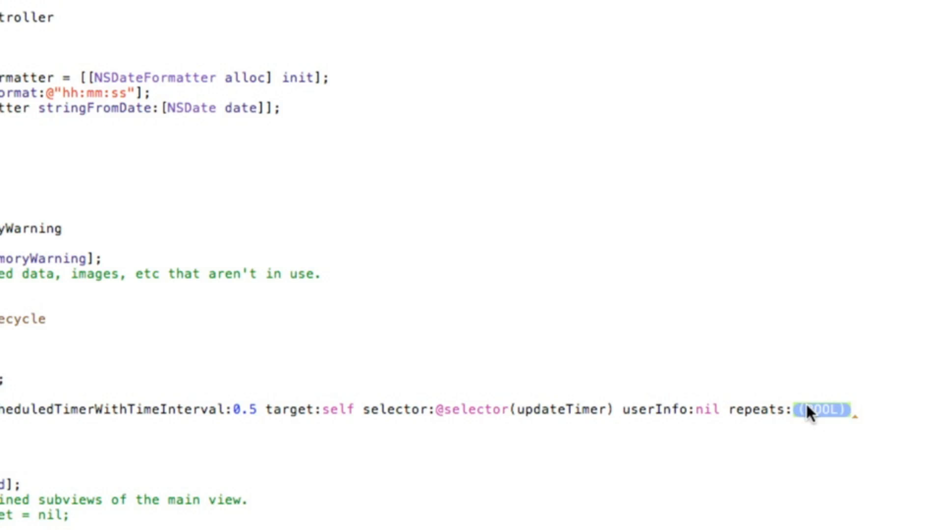
type("YES];")
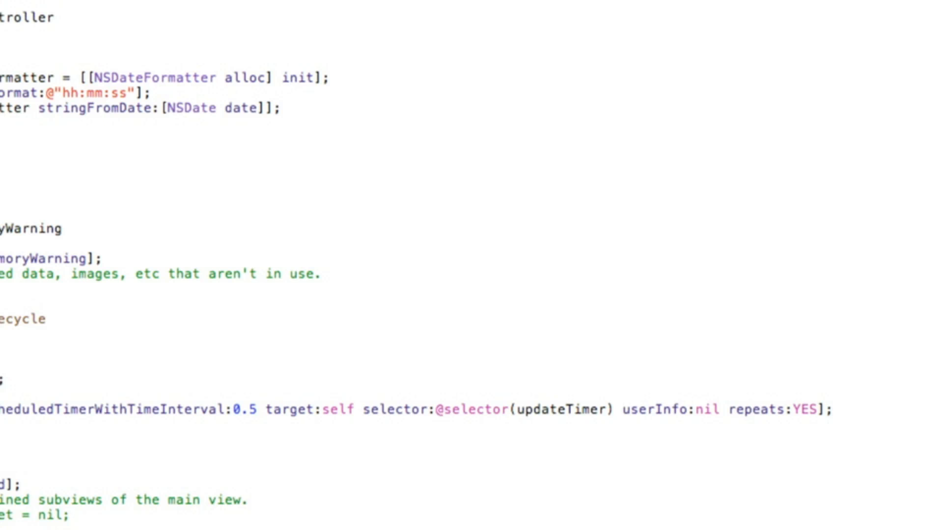
scroll("up", 3)
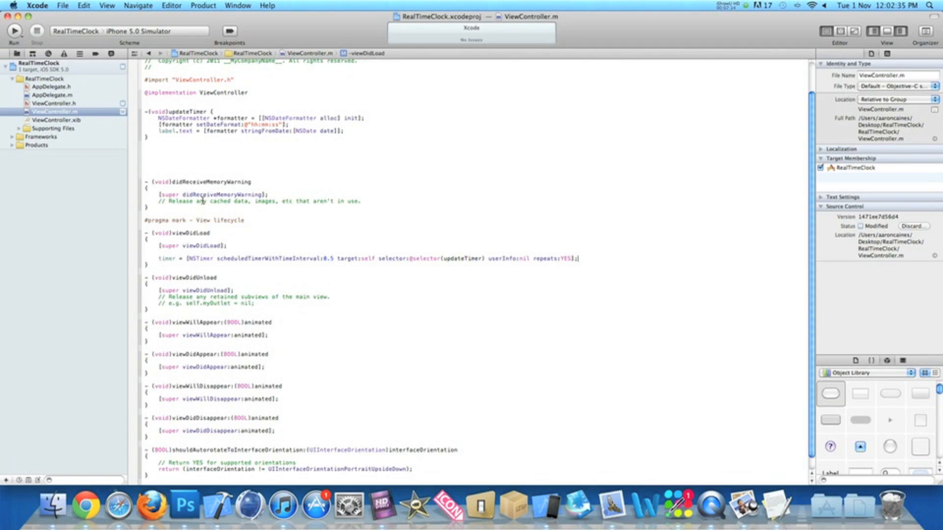
Place a Label near the top of ViewController.xib and show its attributes
left_click(54, 120)
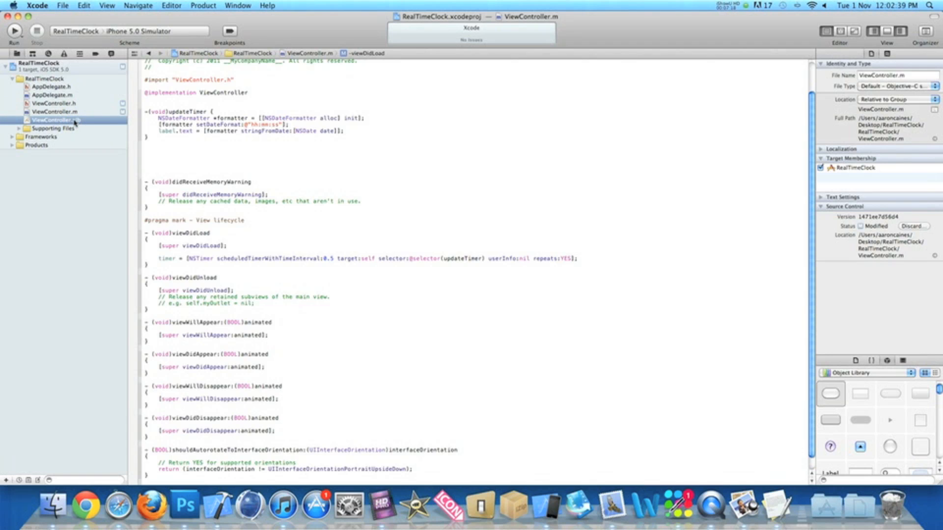
left_click(54, 120)
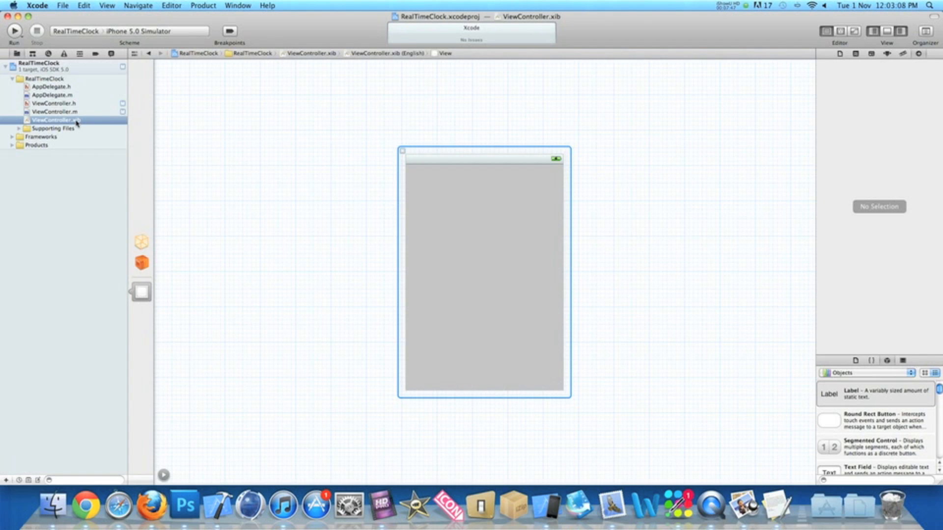
mouse_move(832, 372)
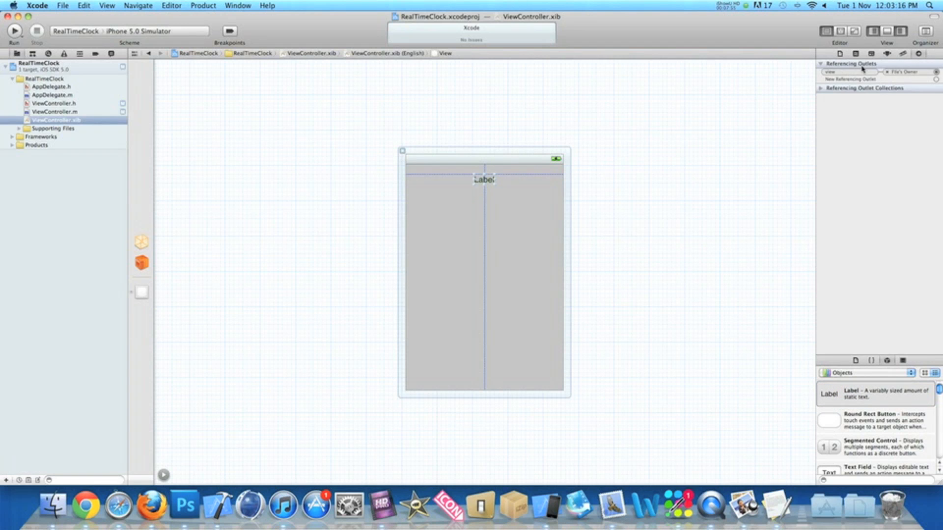
left_click(485, 179)
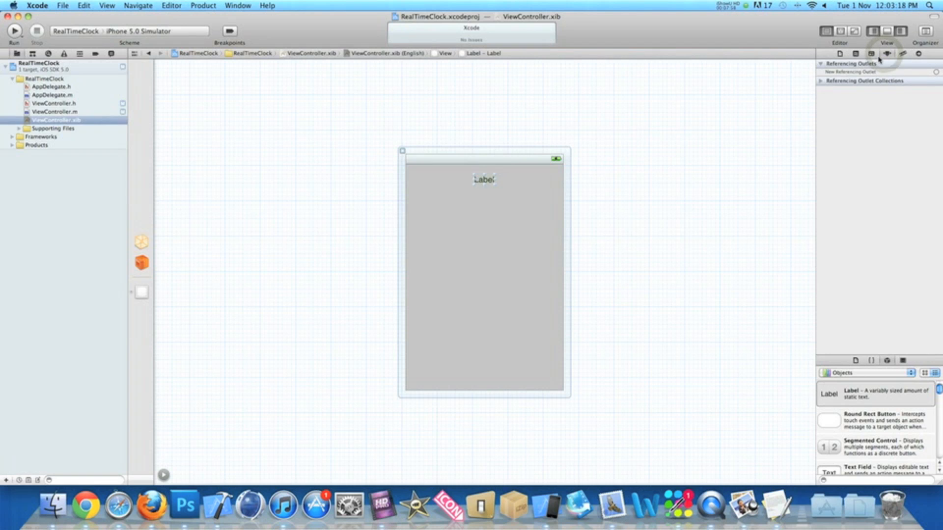
left_click(888, 53)
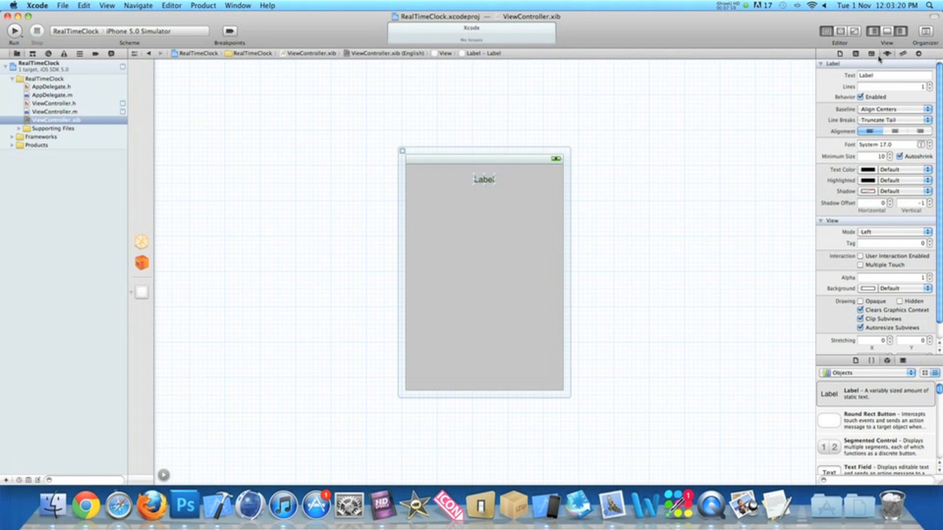
Set the label font to System 40.0 and centre its text alignment
left_click(930, 141)
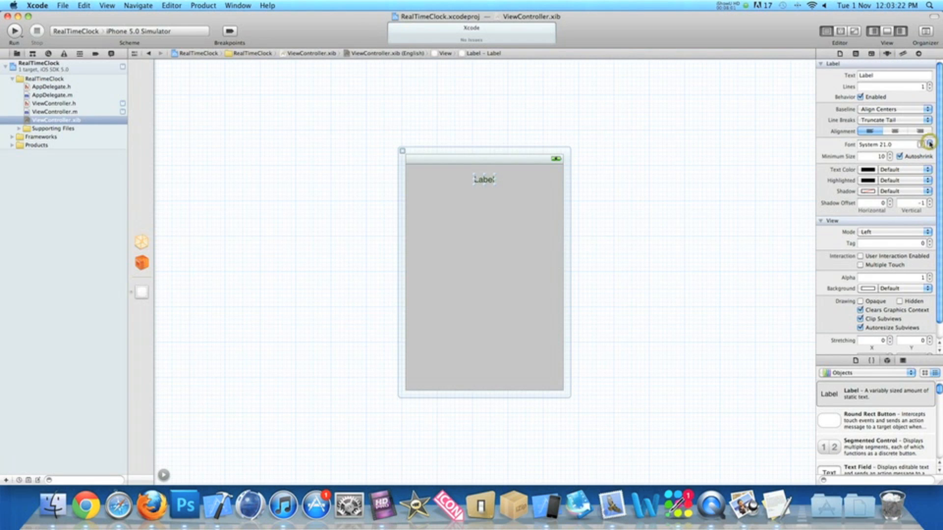
left_click(929, 144)
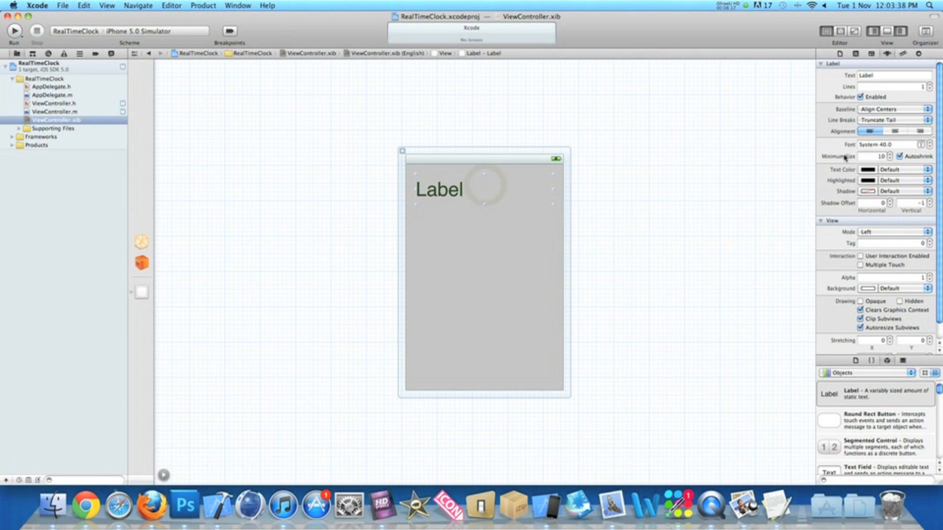
left_click(881, 130)
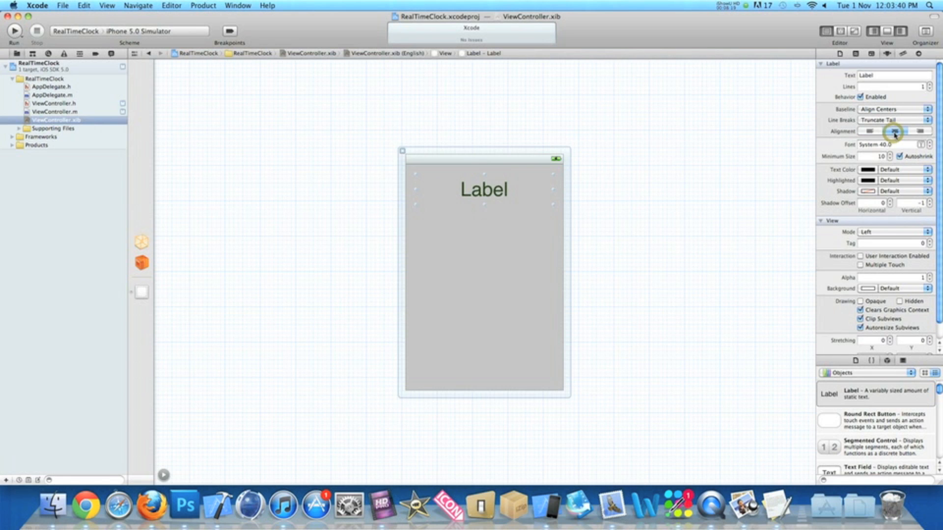
left_click(895, 131)
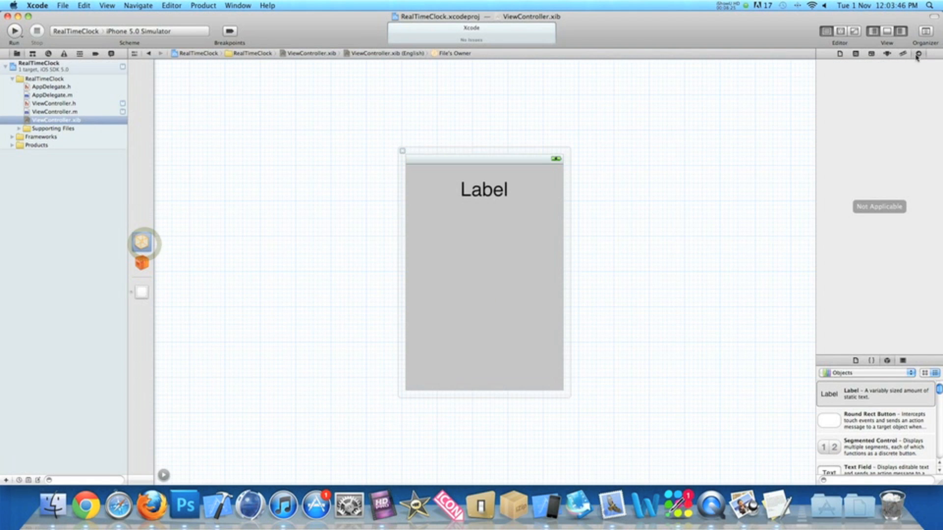
Connect File's Owner's label outlet to the Label and run the app, building successfully
left_click(919, 53)
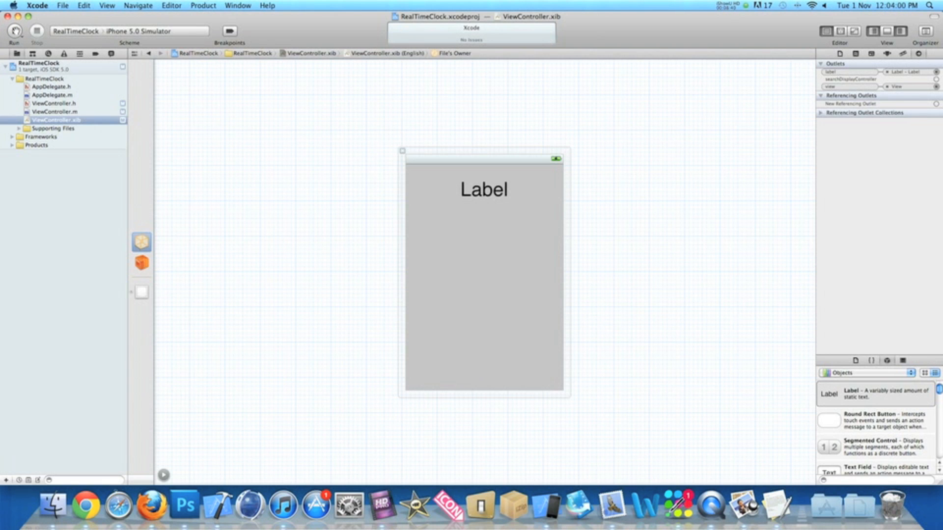
left_click(14, 30)
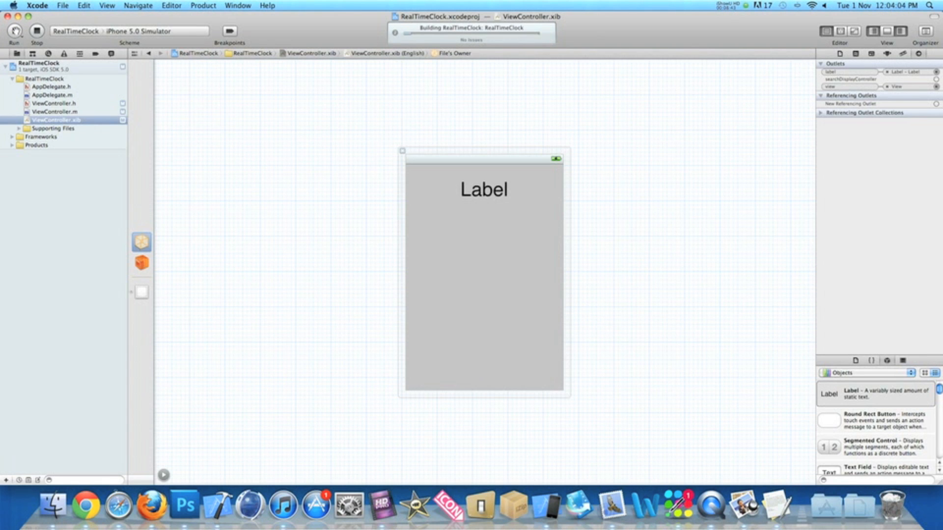
left_click(14, 31)
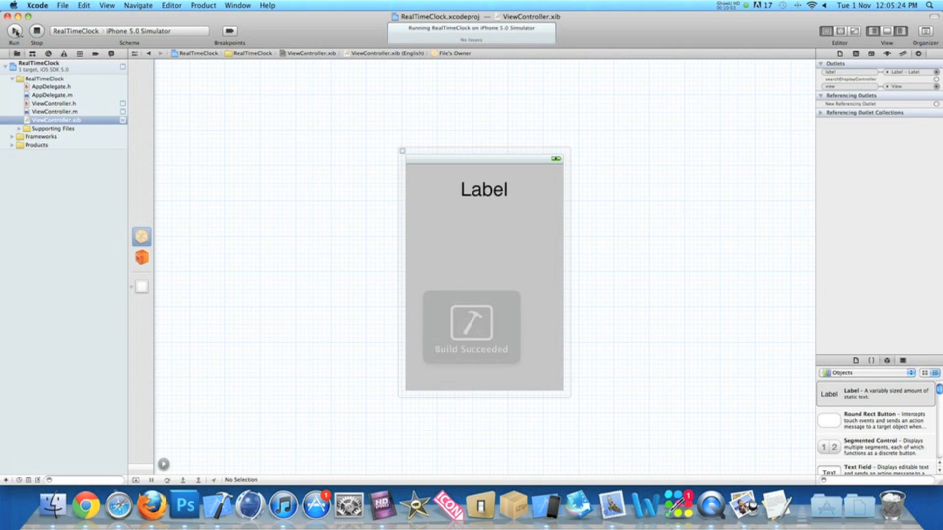